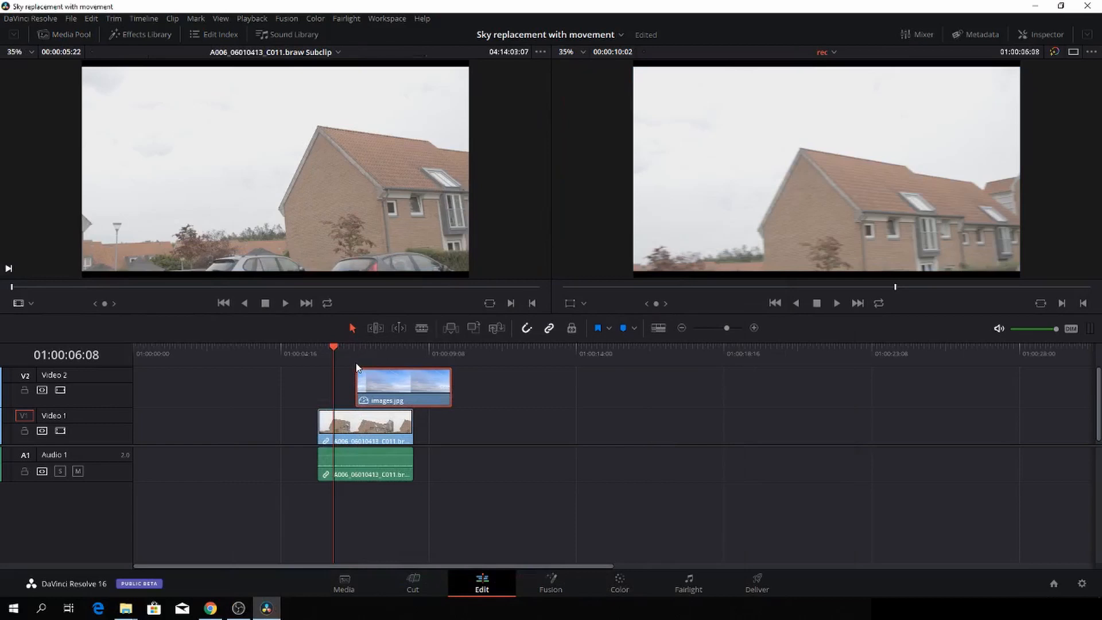
mouse_move(358, 367)
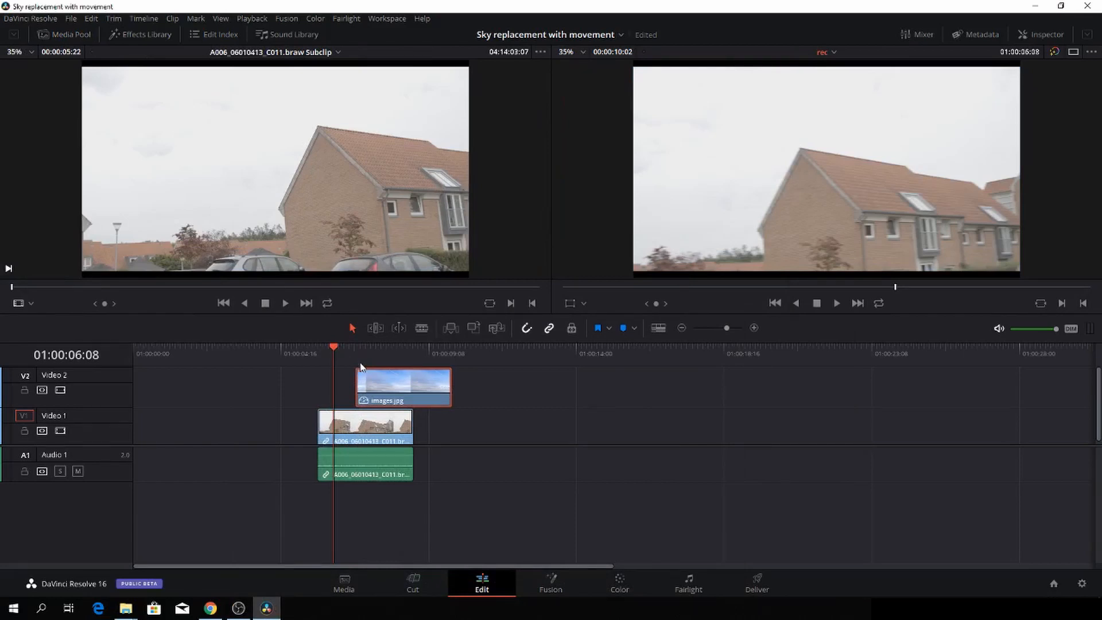
mouse_move(375, 364)
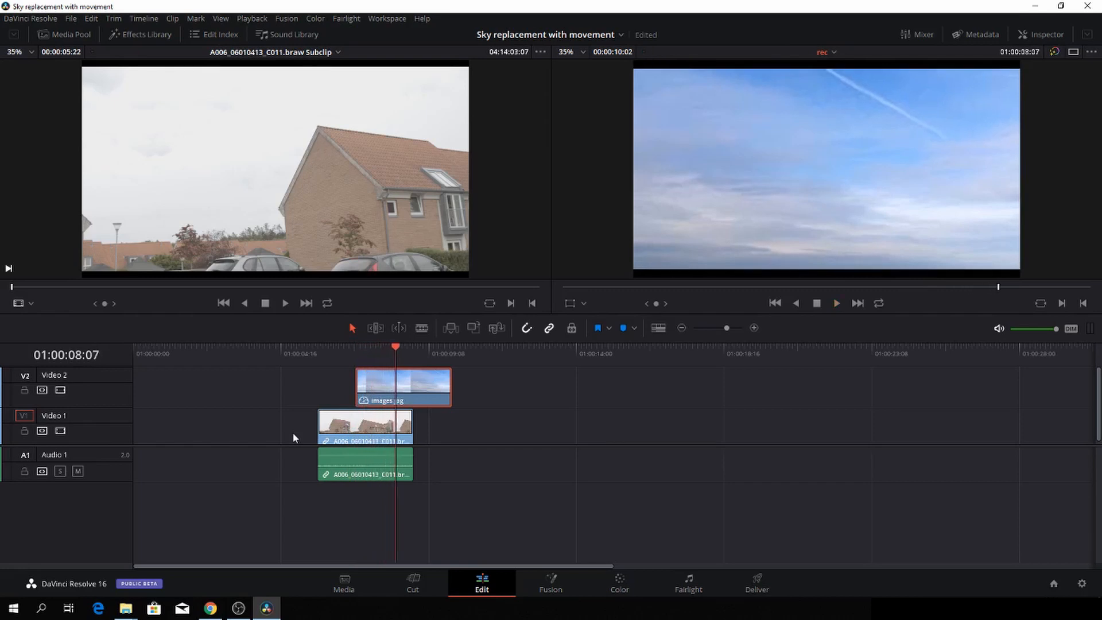
- Align images.jpg with the house clip's start and combine both into a New Fusion Clip
click(335, 348)
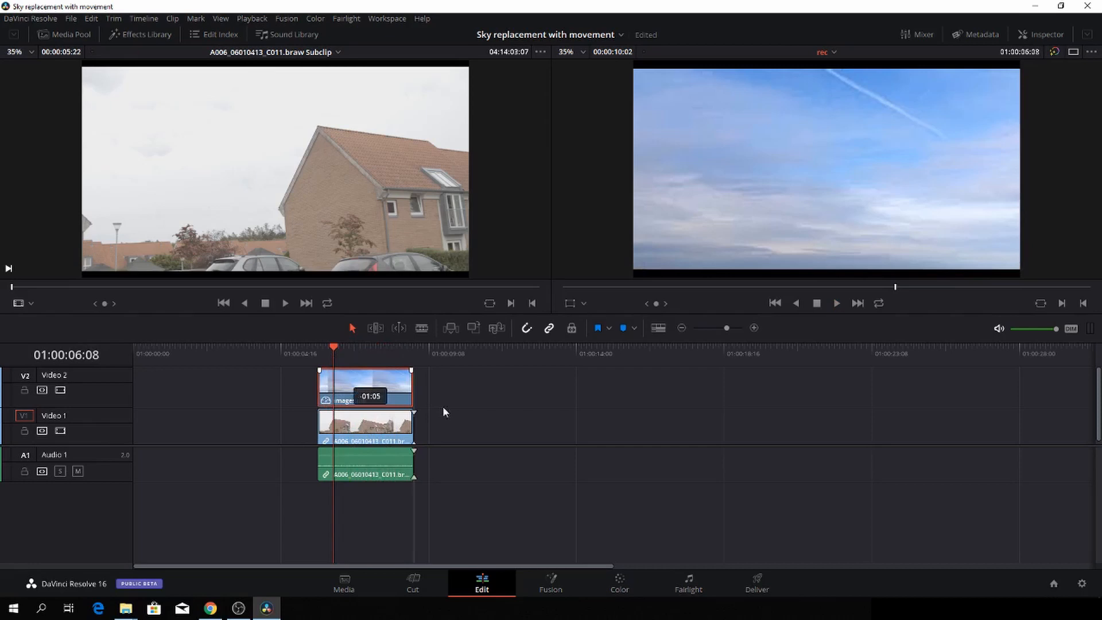
right_click(365, 385)
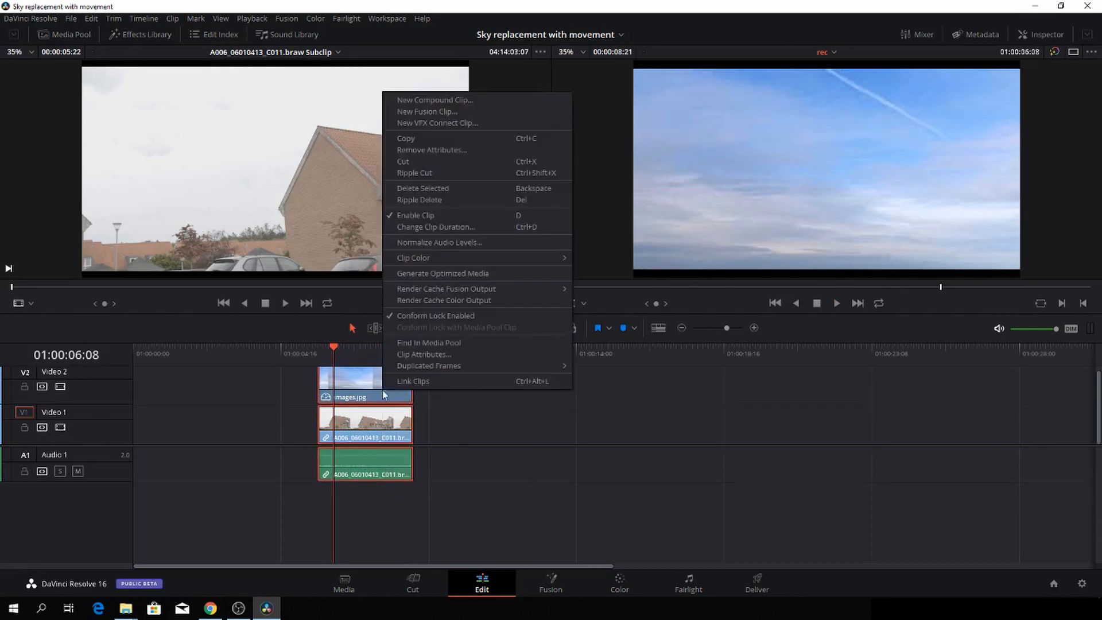
mouse_move(427, 112)
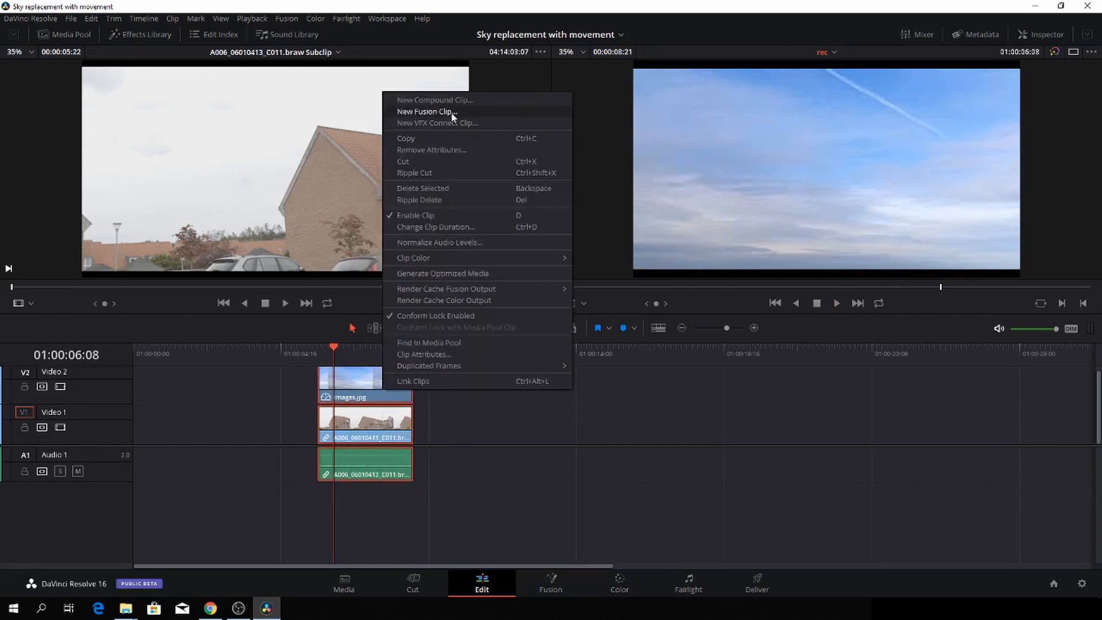
click(425, 112)
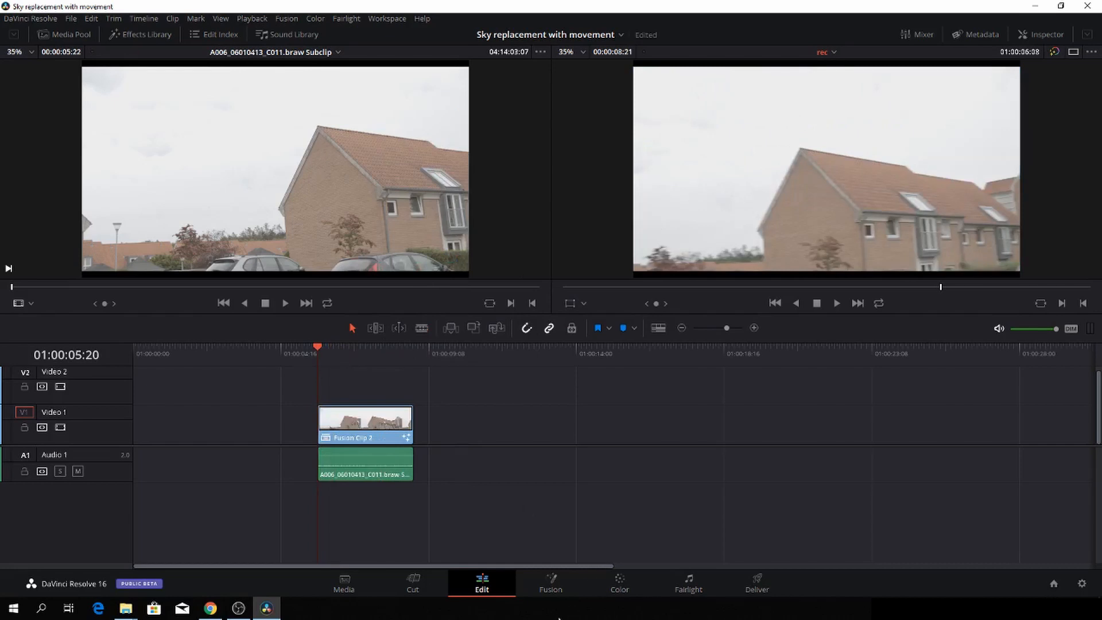
- In Fusion, rename MediaIn2 to 'sky' and MediaIn1 to 'house', then select house
click(550, 582)
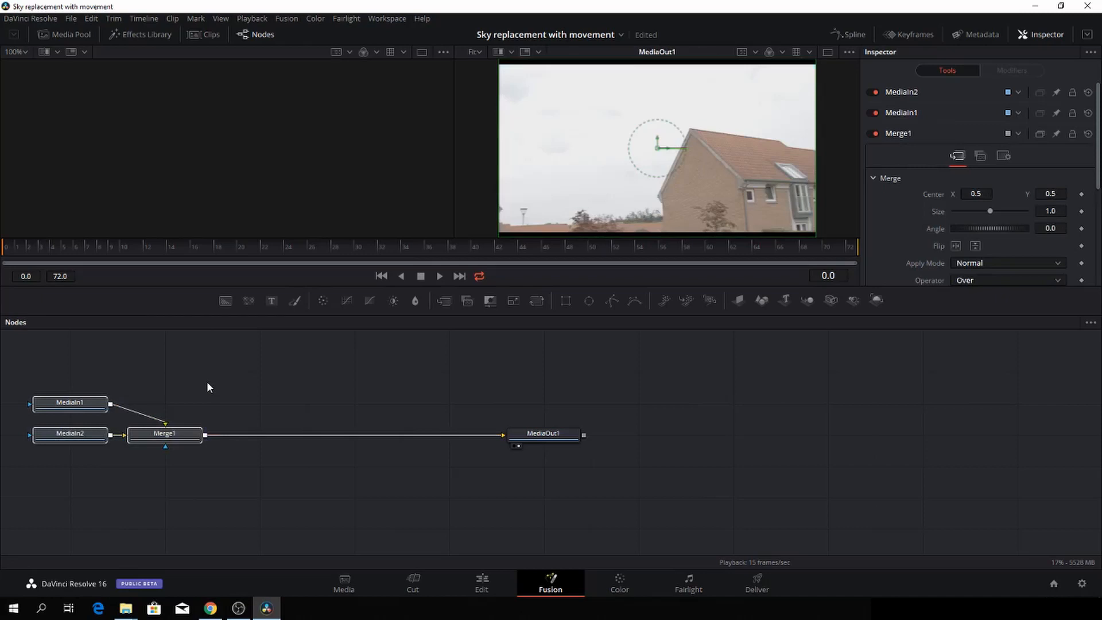
mouse_move(209, 396)
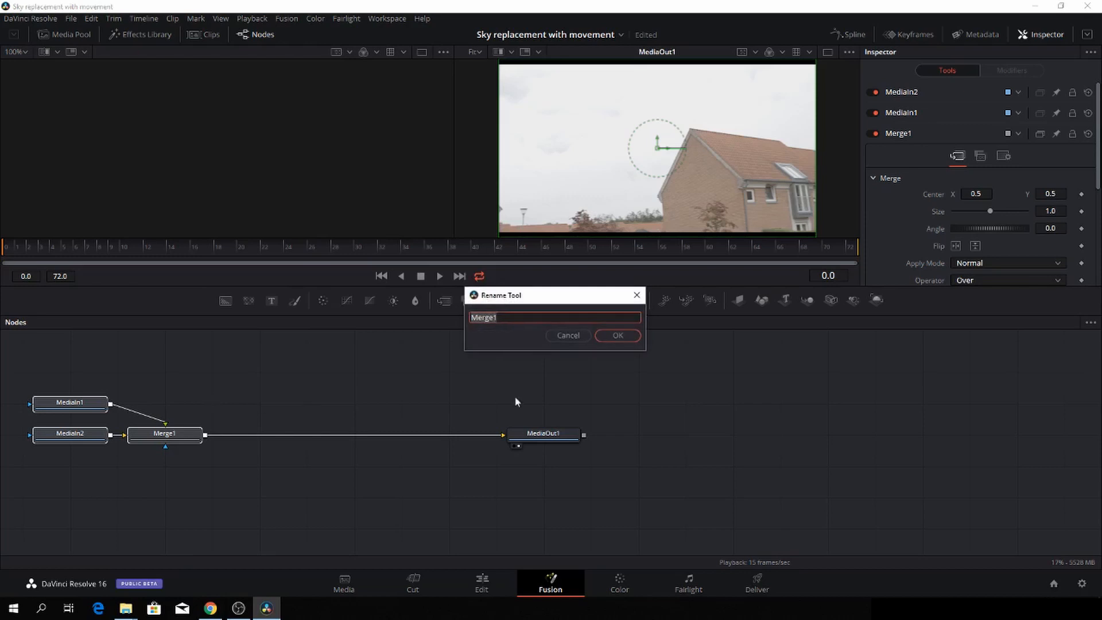
mouse_move(642, 337)
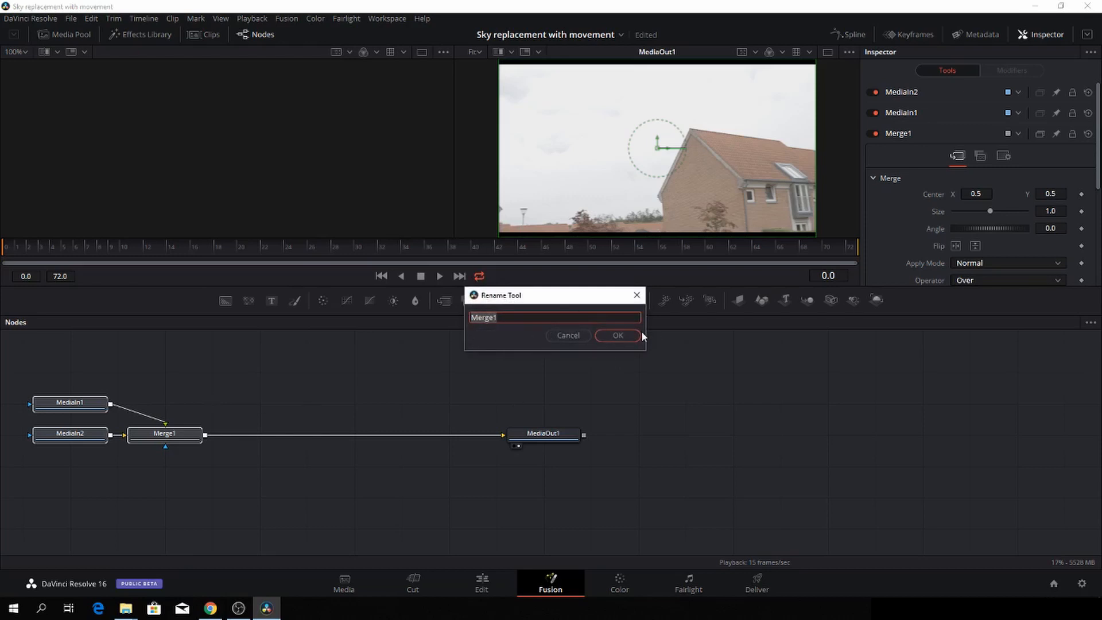
text(MediaIn2)
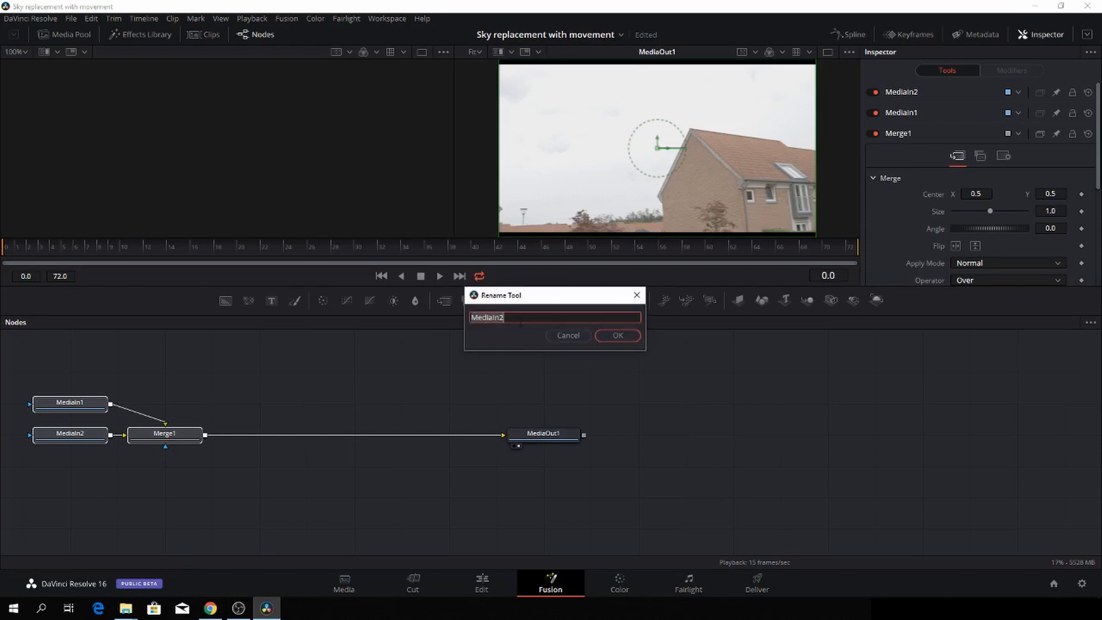
text(sky)
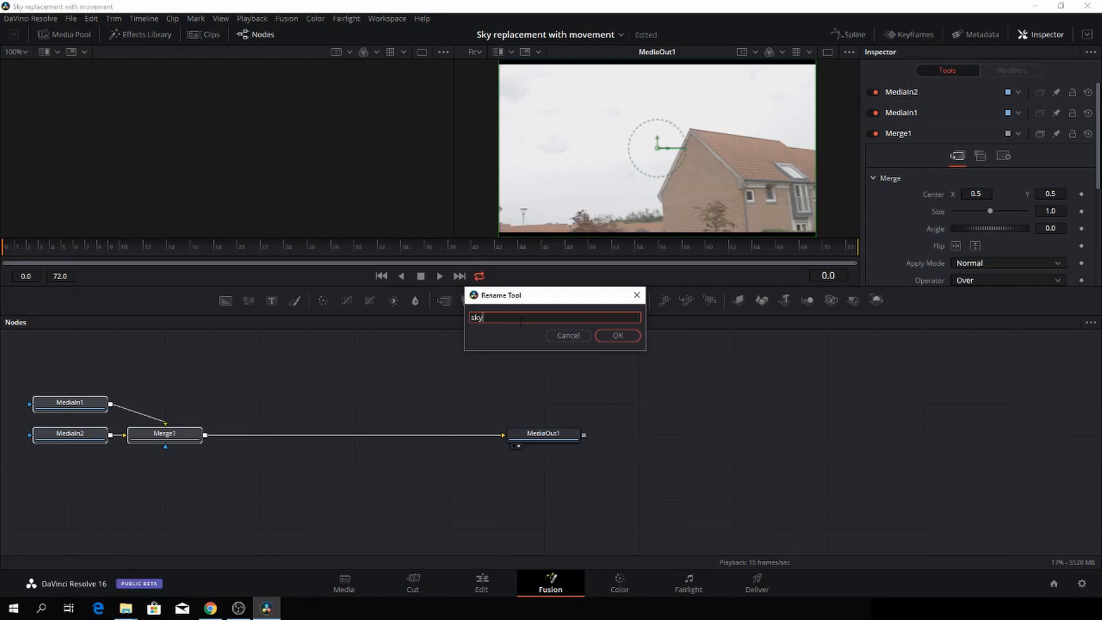
click(617, 335)
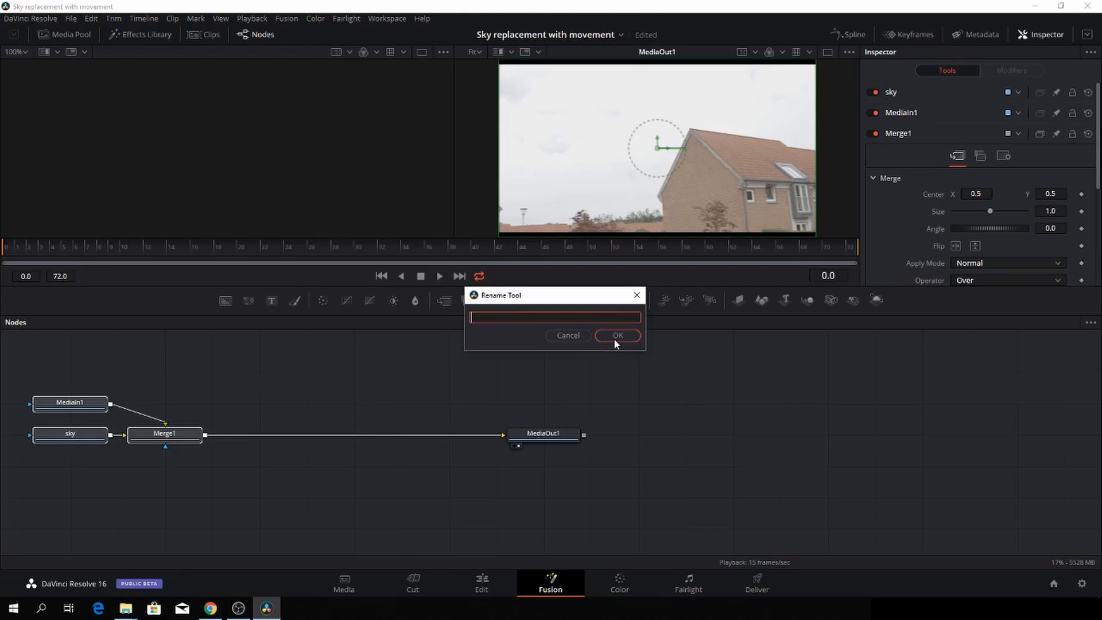
text(hous)
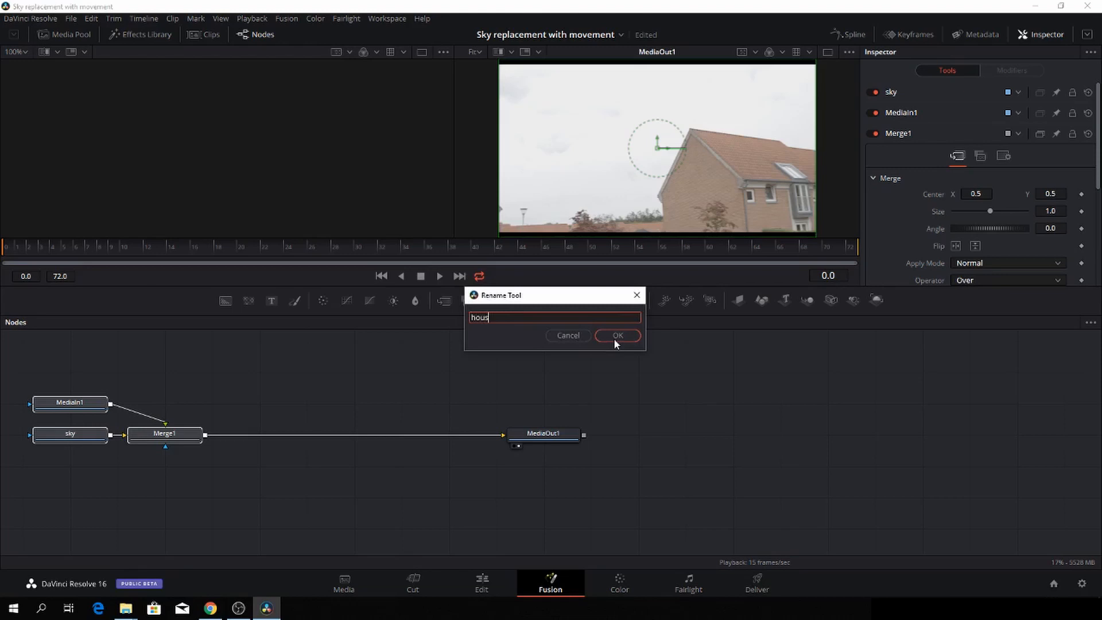
click(616, 335)
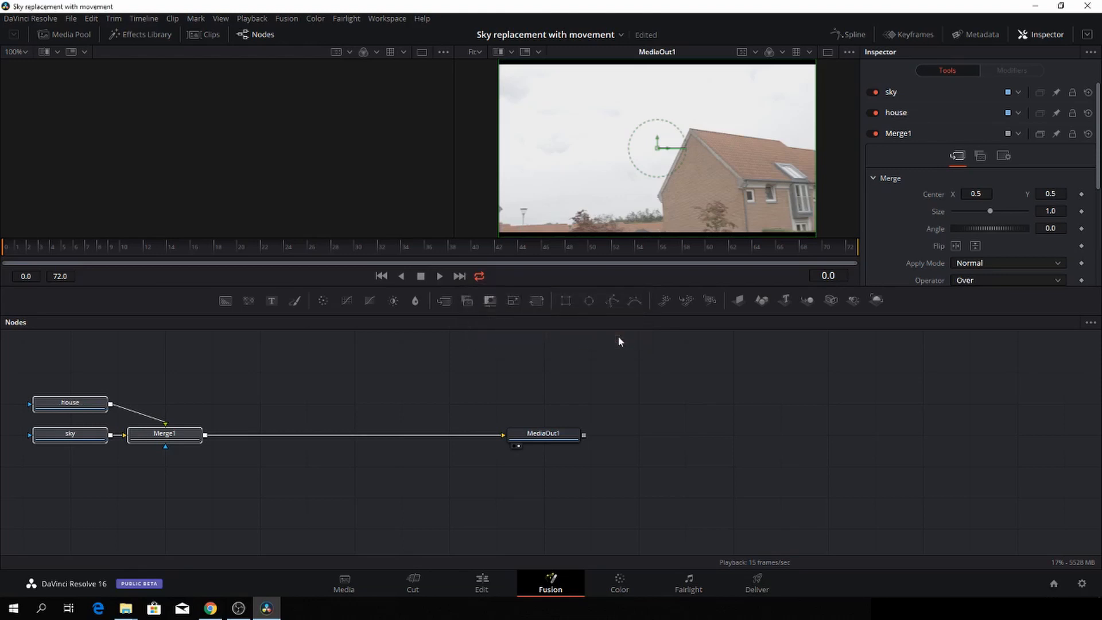
mouse_move(265, 395)
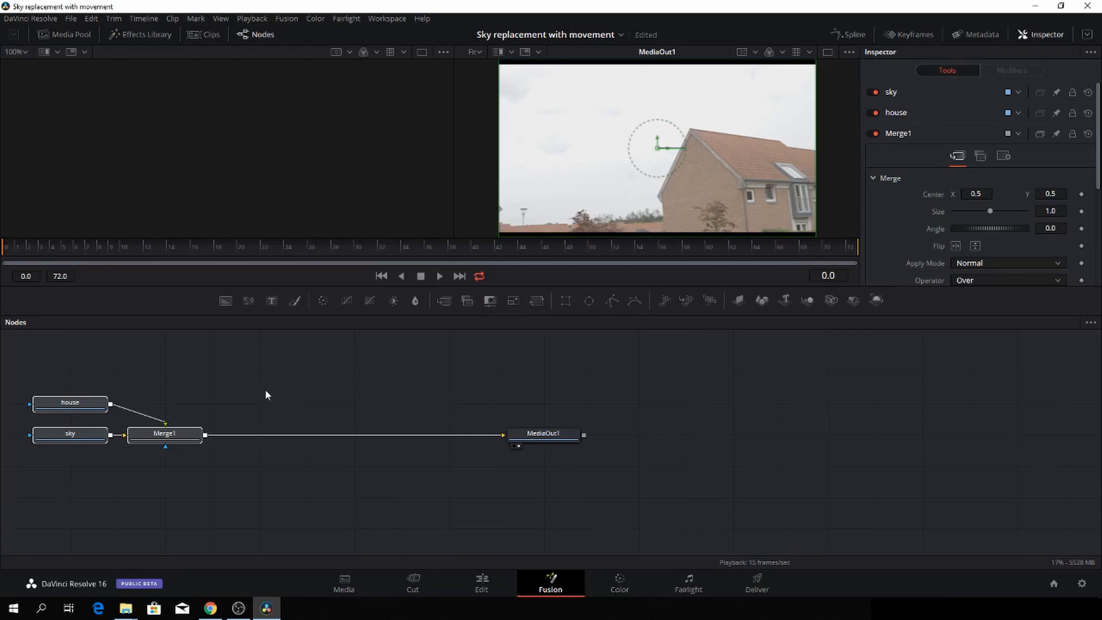
click(70, 402)
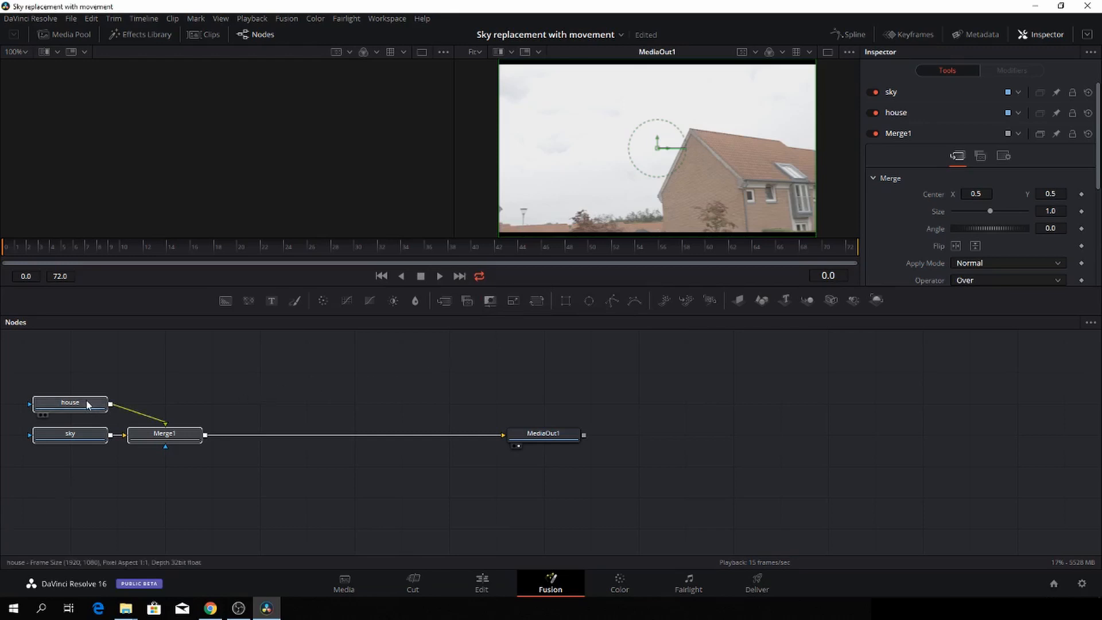
- Move the house node higher in the node tree and select it
click(70, 401)
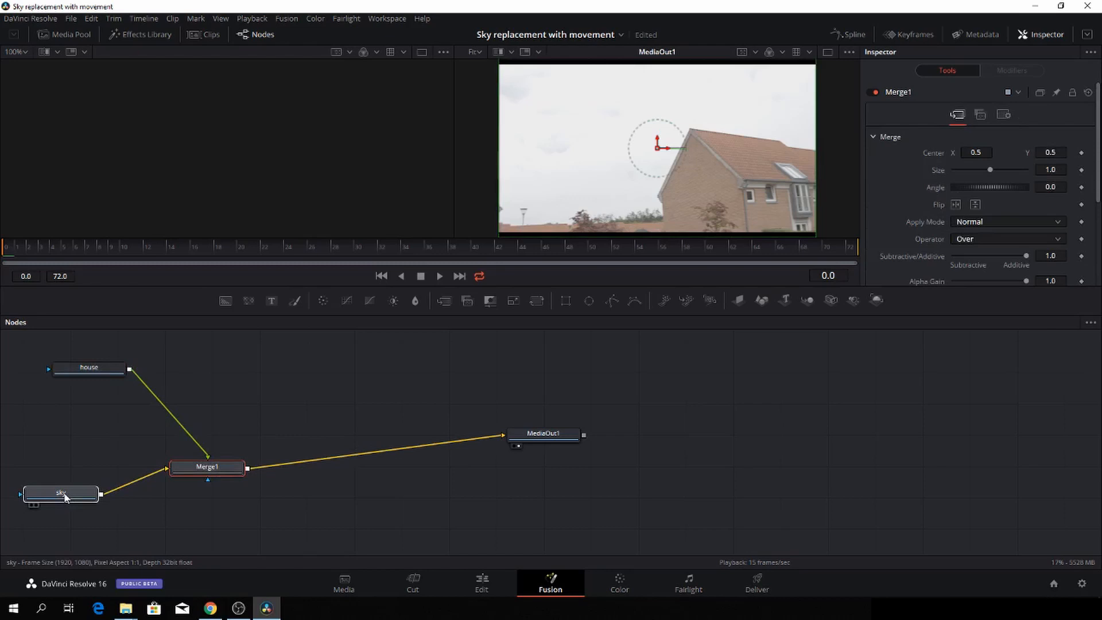
click(88, 368)
text(Planar Tracker)
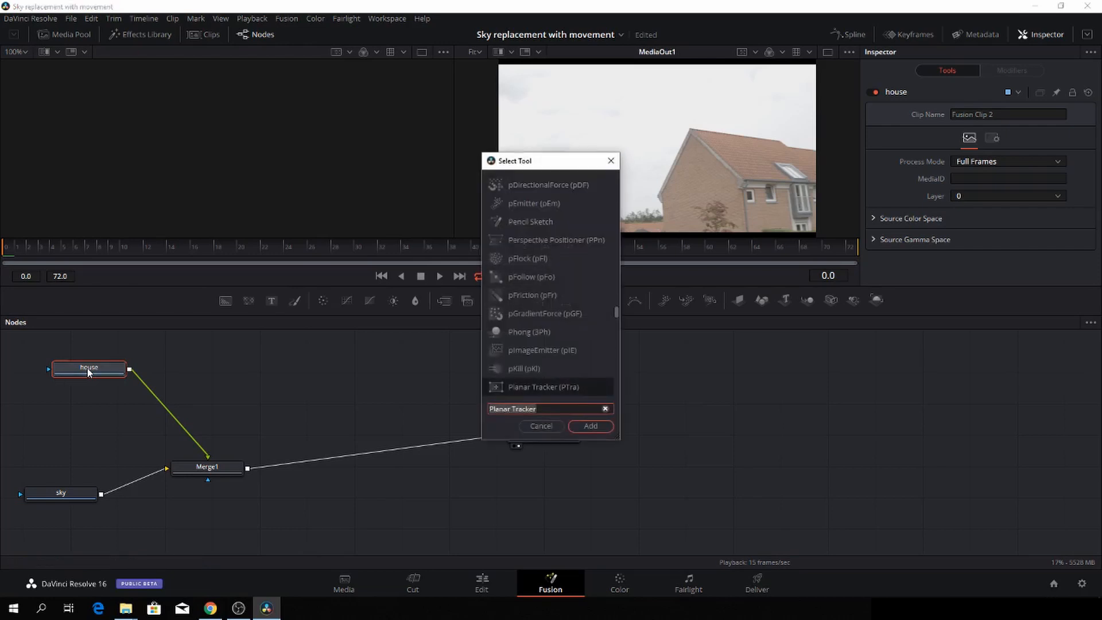
- Search 'lum' in Select Tool and add a Luma Keyer after house
text(lum,)
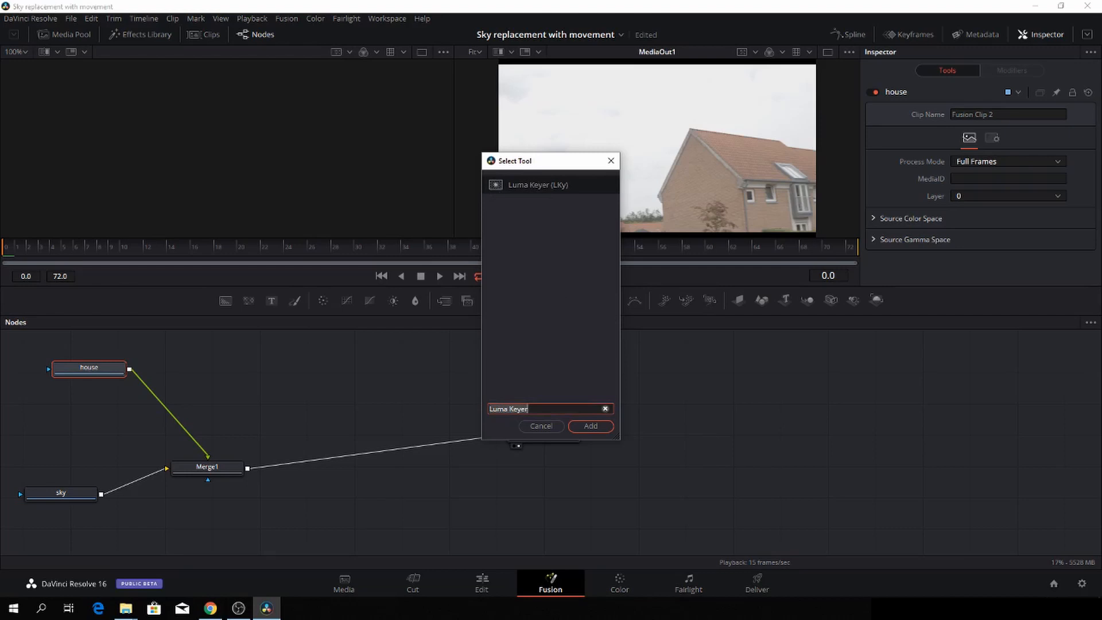
click(590, 426)
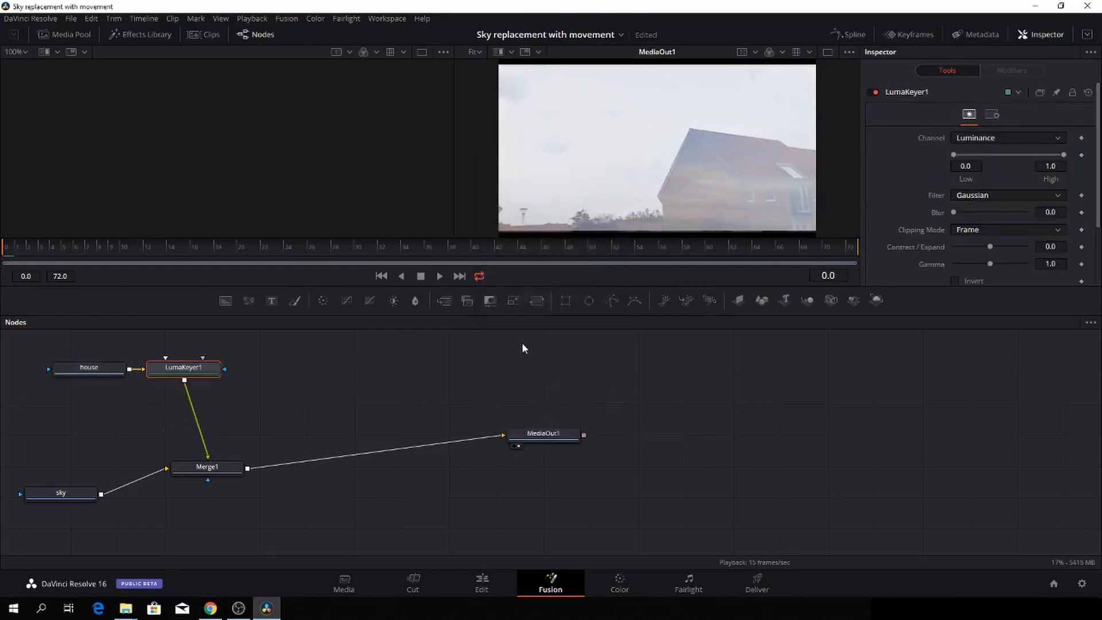
mouse_move(489, 186)
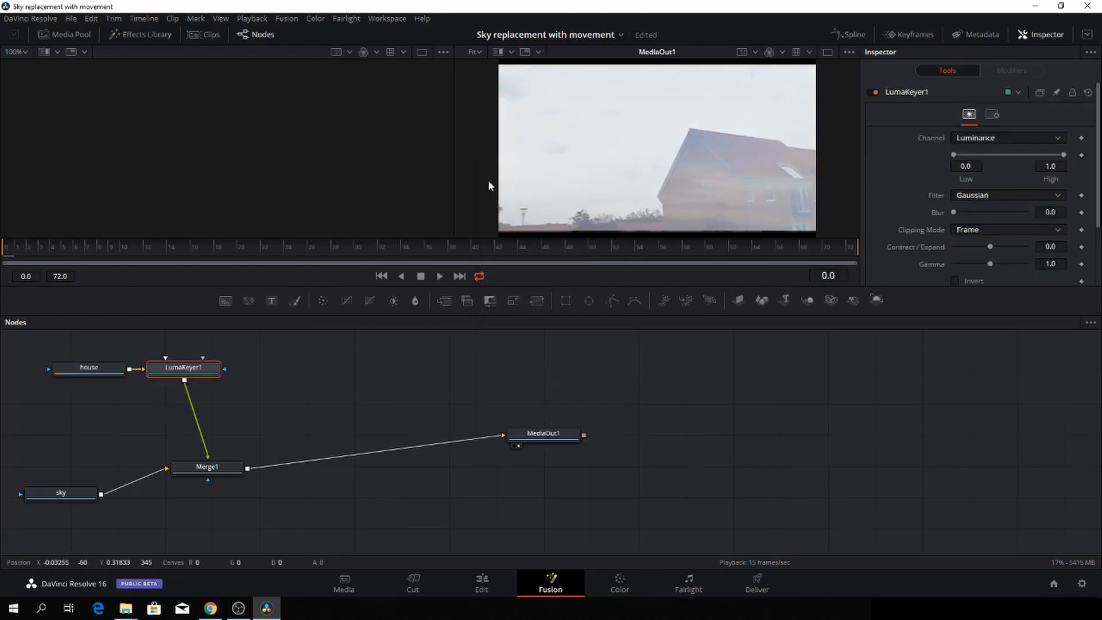
mouse_move(733, 168)
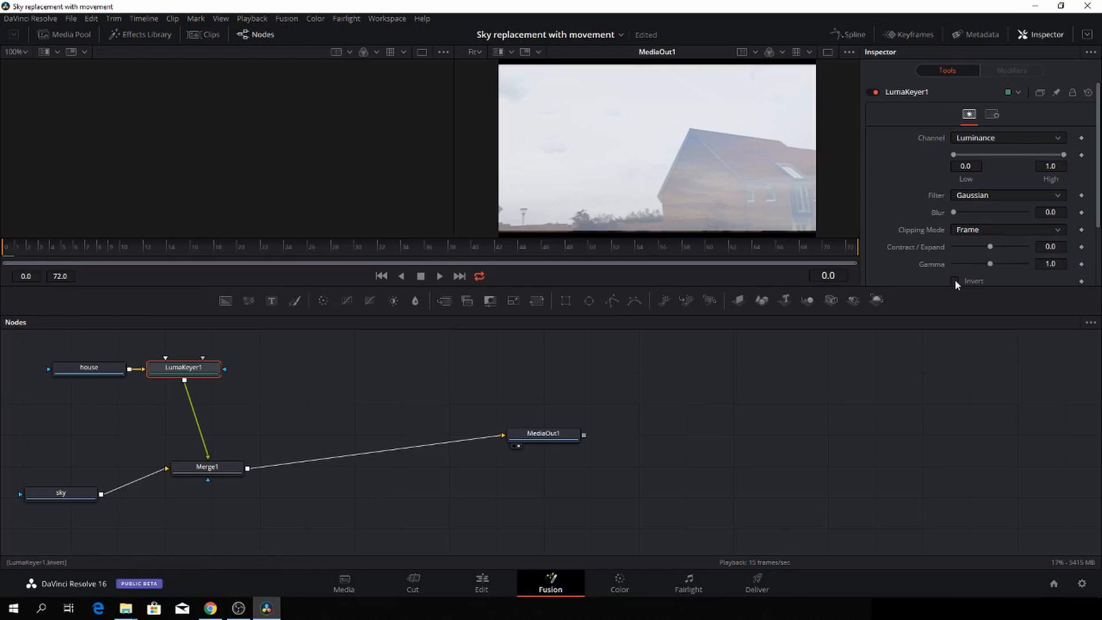
- Enable Invert on the Luma Keyer so sky shows behind the house
click(955, 281)
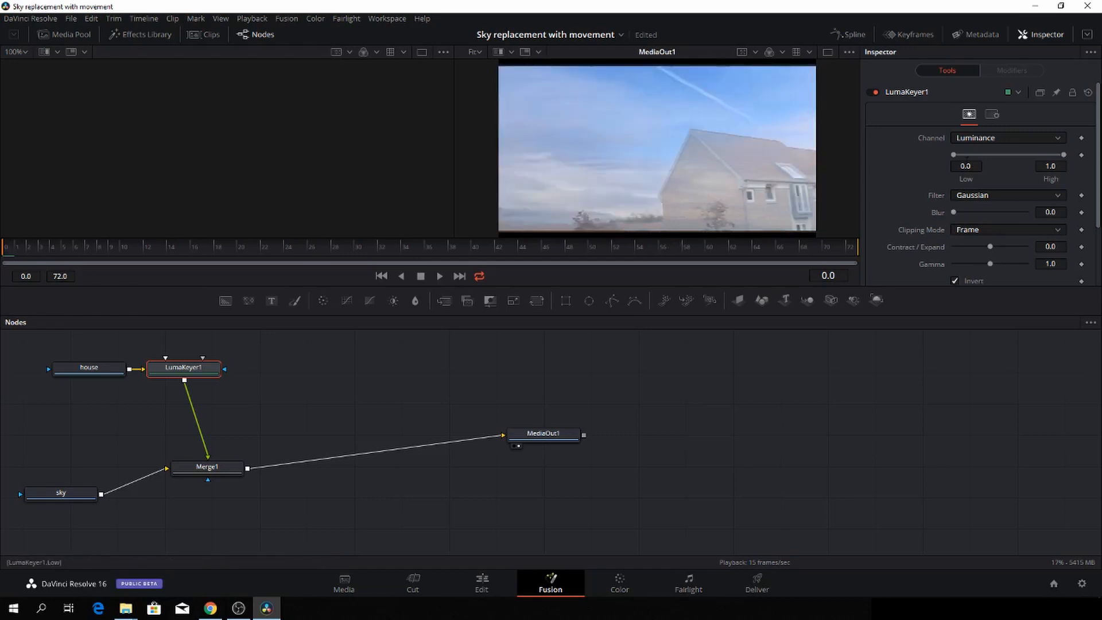
mouse_move(878, 179)
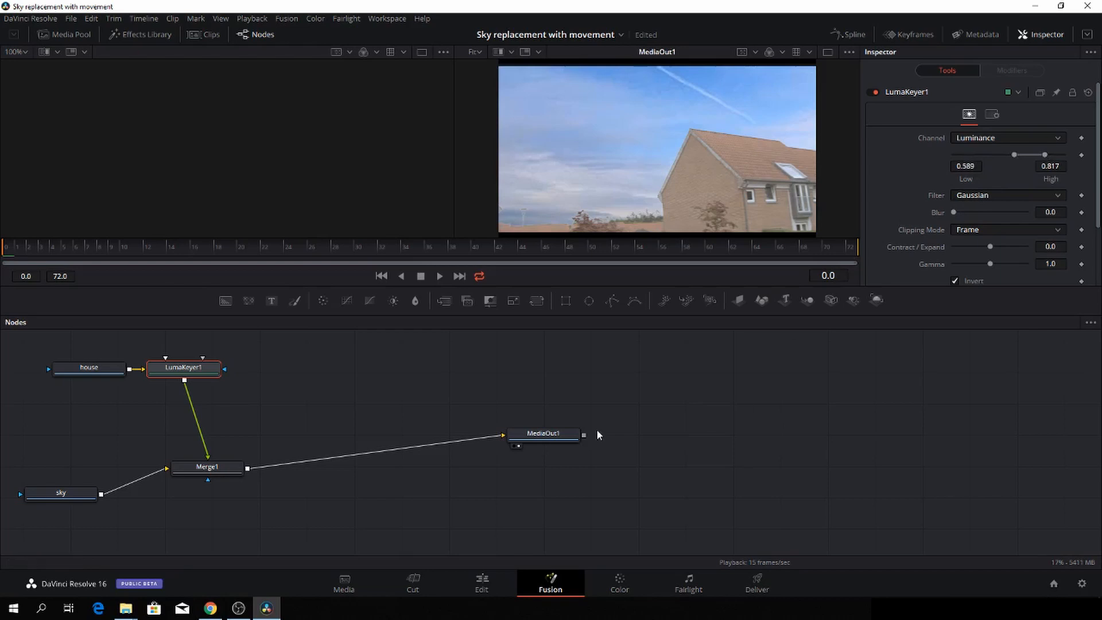
mouse_move(7, 255)
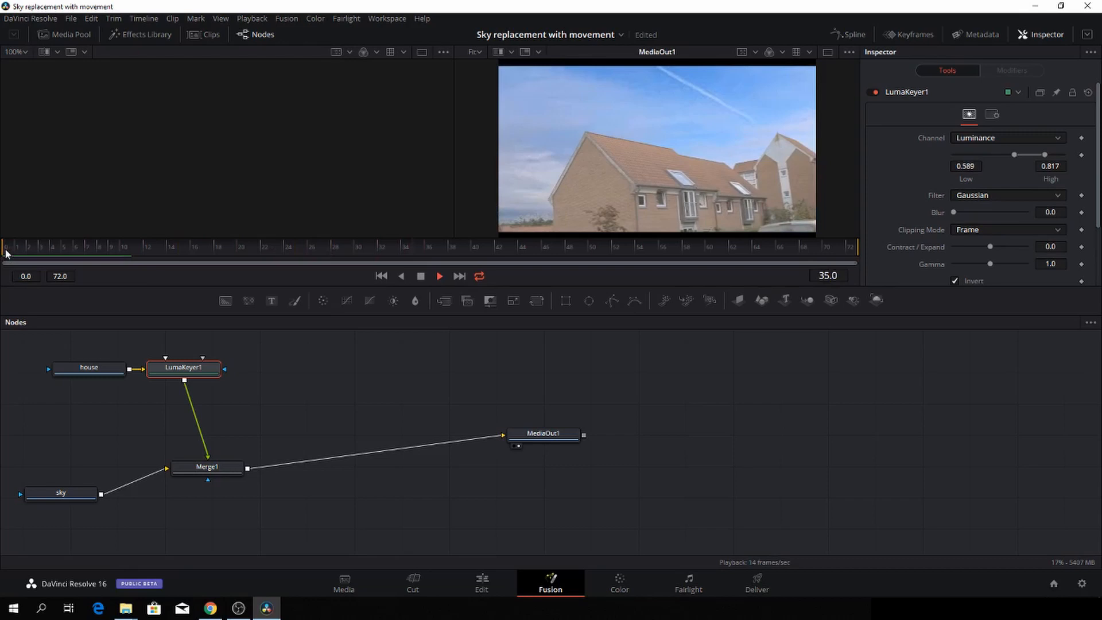
- Play the composite, then stop playback to inspect the luma key
click(439, 276)
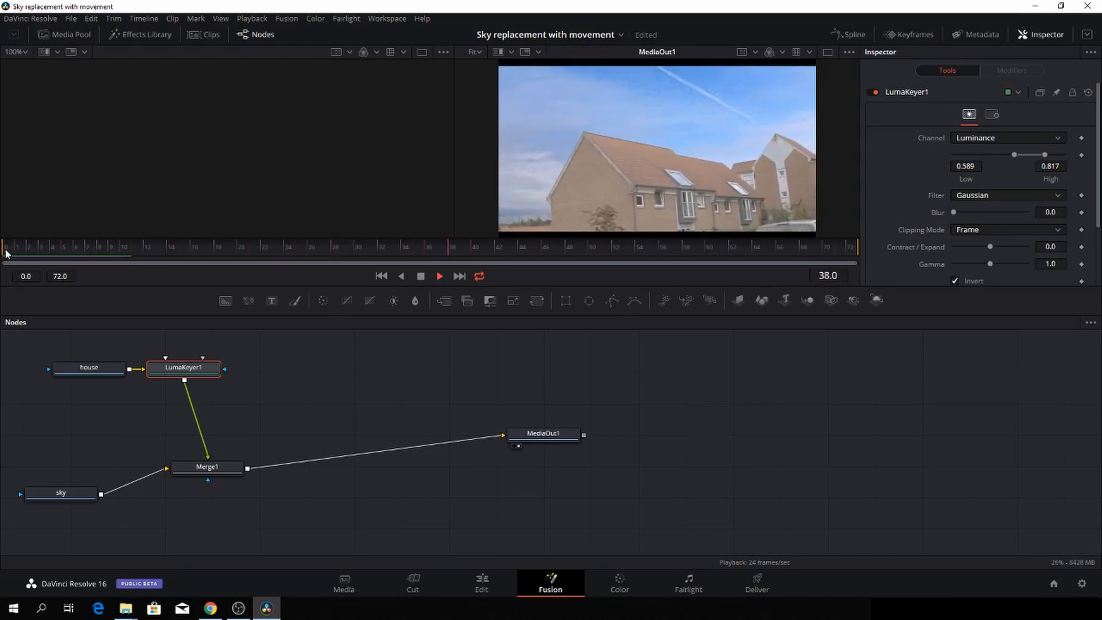
click(593, 255)
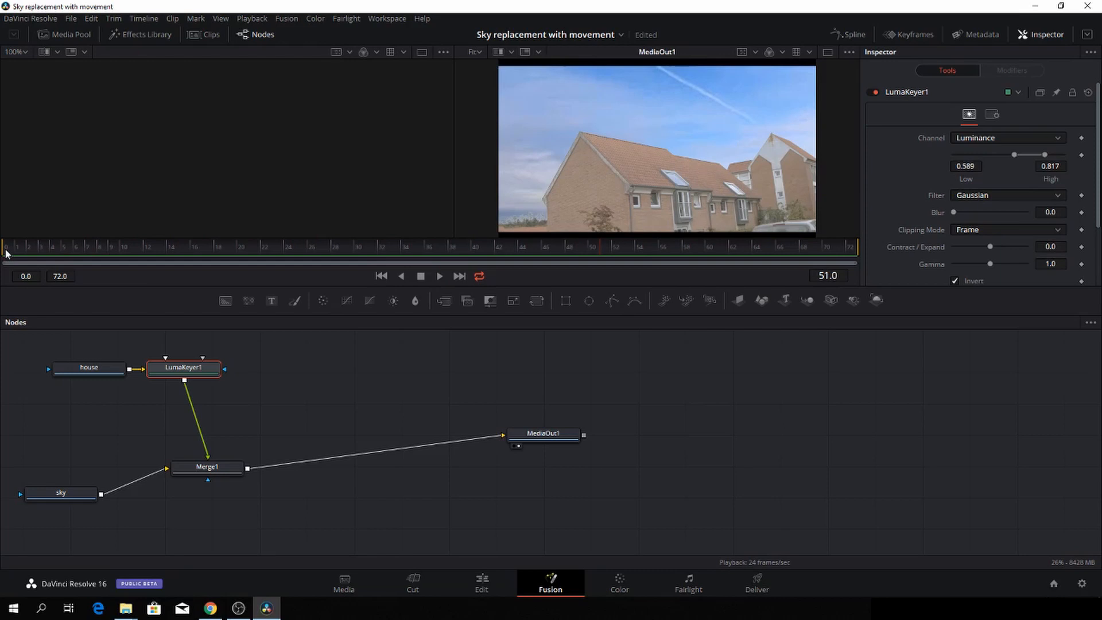
mouse_move(28, 260)
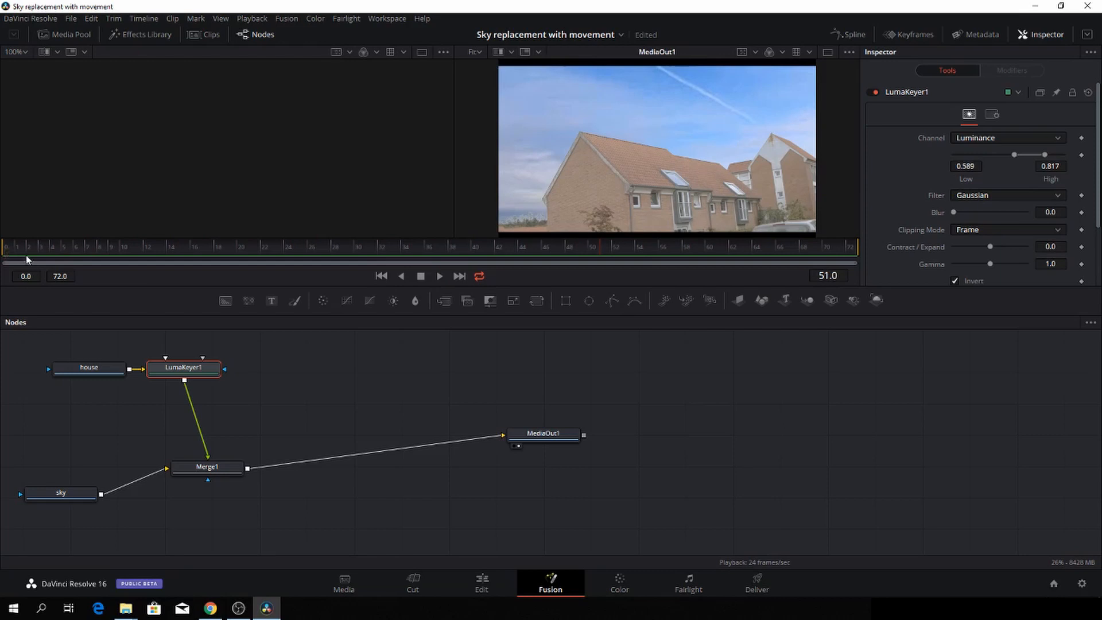
mouse_move(793, 184)
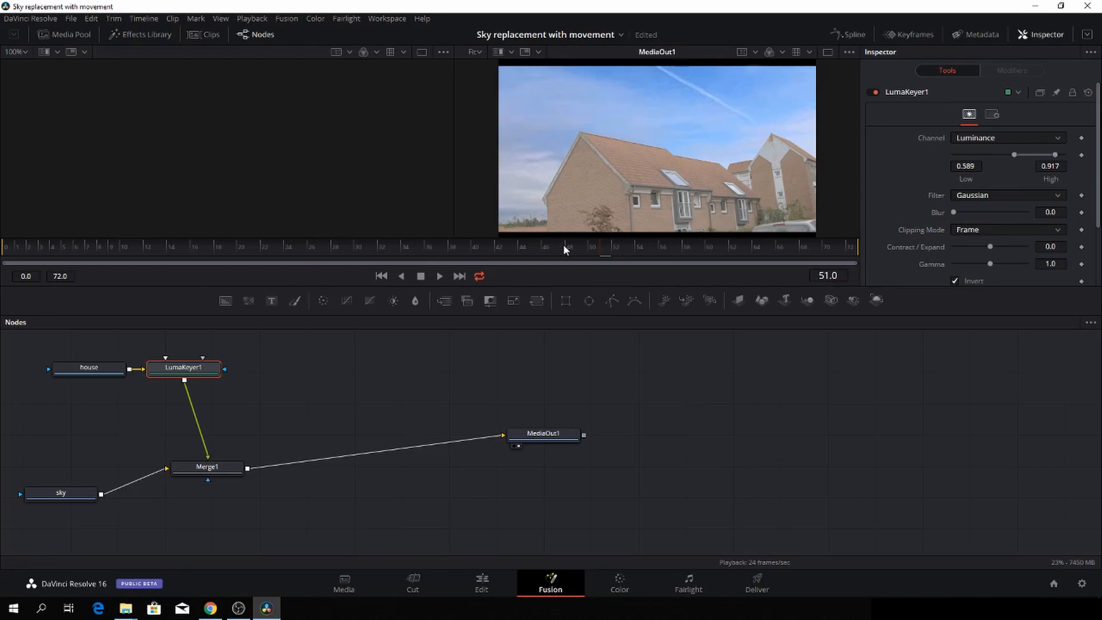
mouse_move(507, 327)
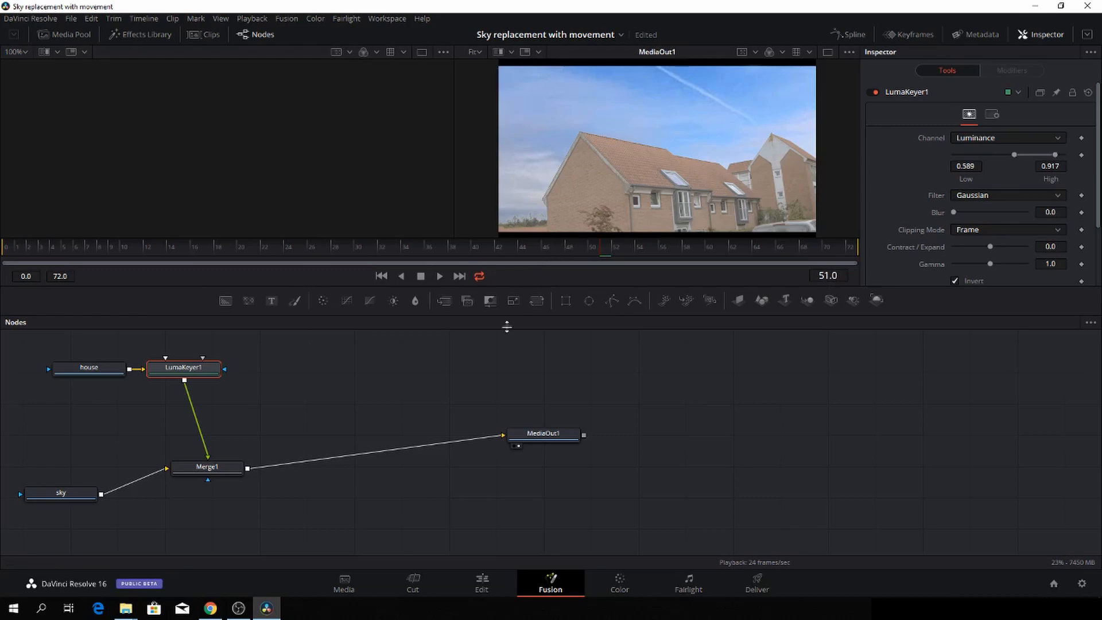
mouse_move(286, 362)
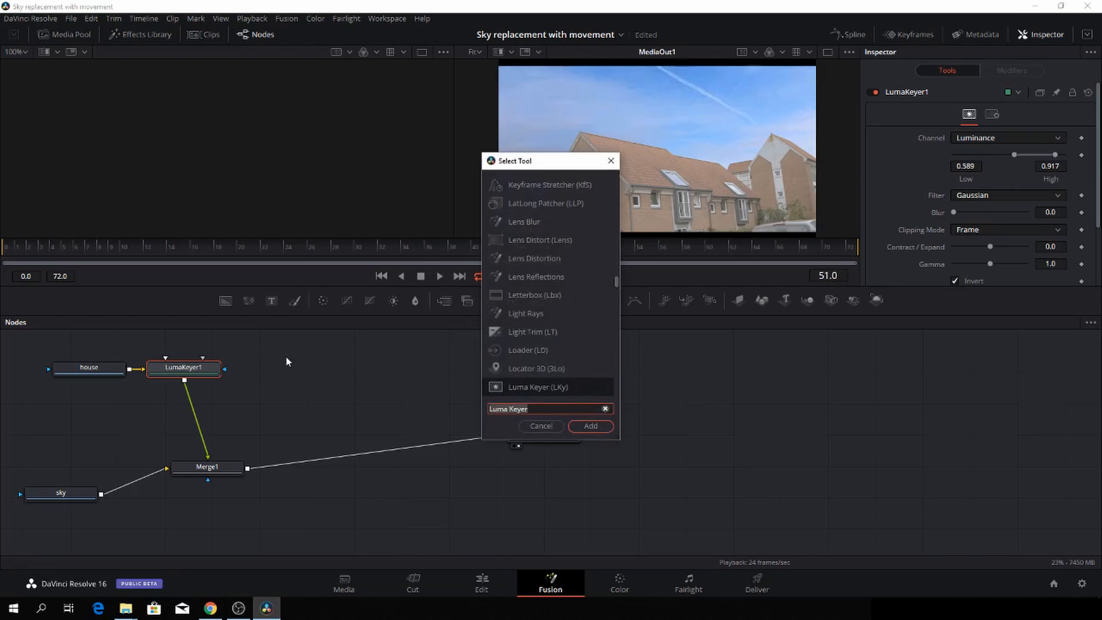
- Search 'pla' and add a Planar Tracker after LumaKeyer1
text(pla)
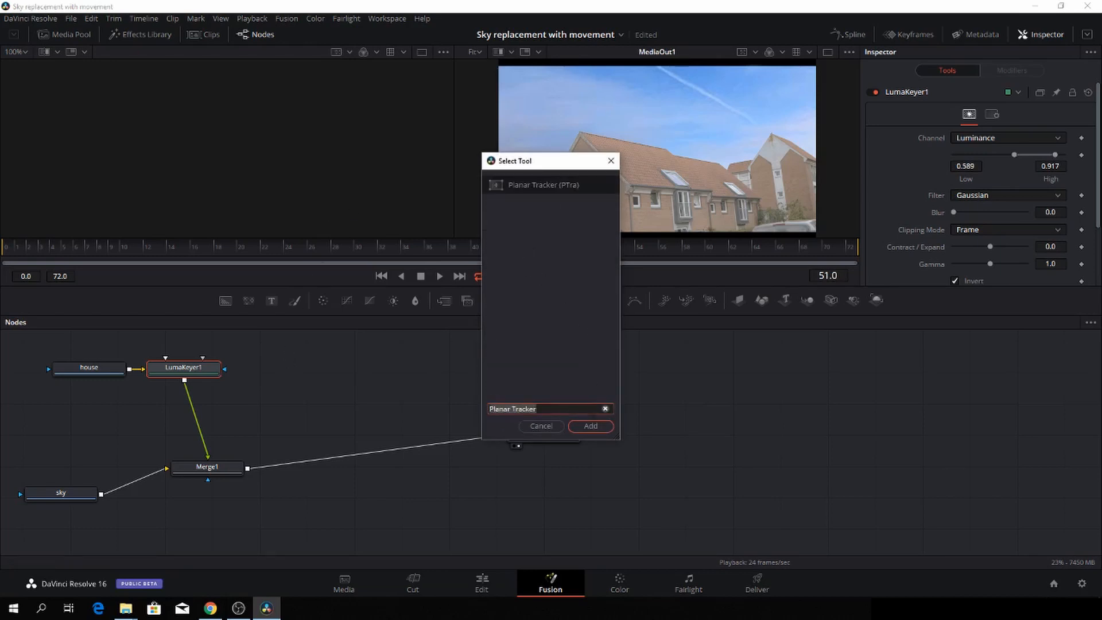
click(591, 427)
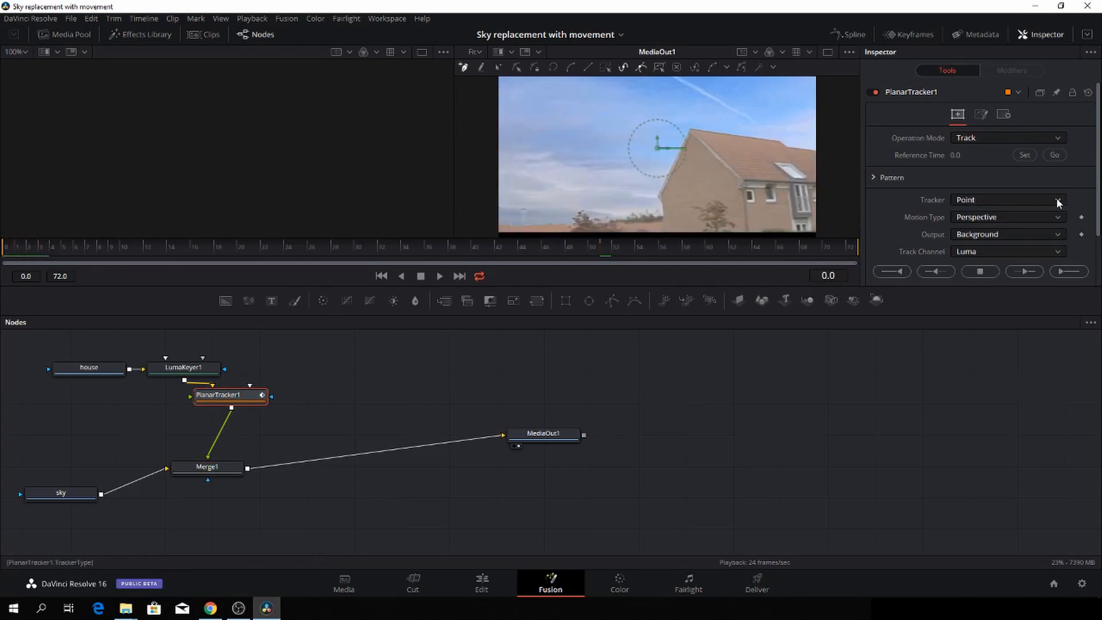
- Set the Planar Tracker to Hybrid Point/Area with Translation, Rotation, Scale motion
click(1058, 200)
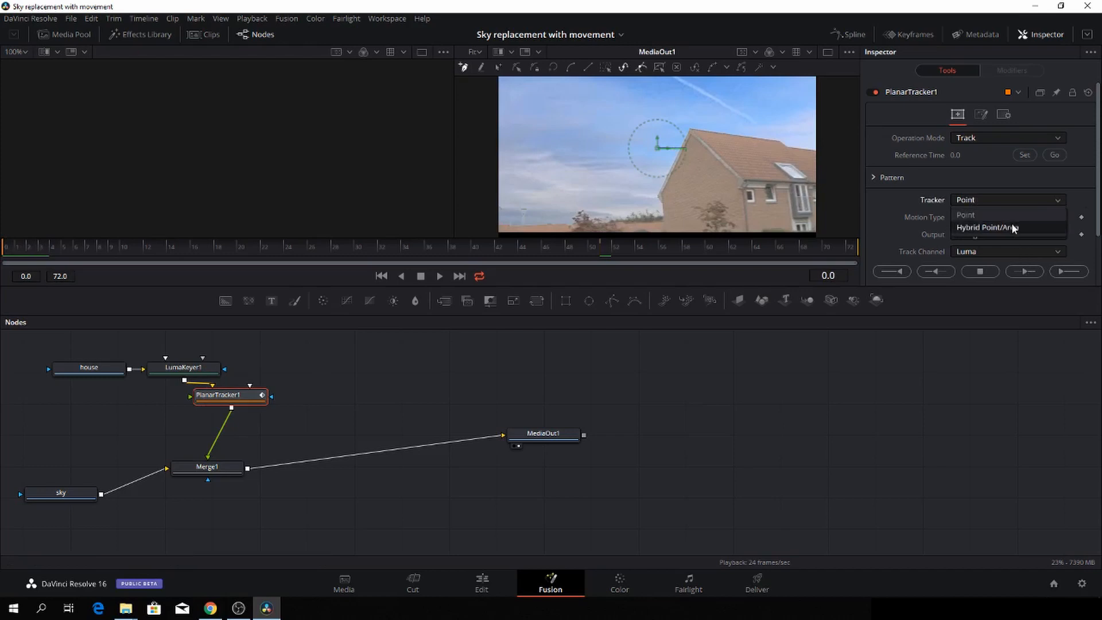
click(987, 227)
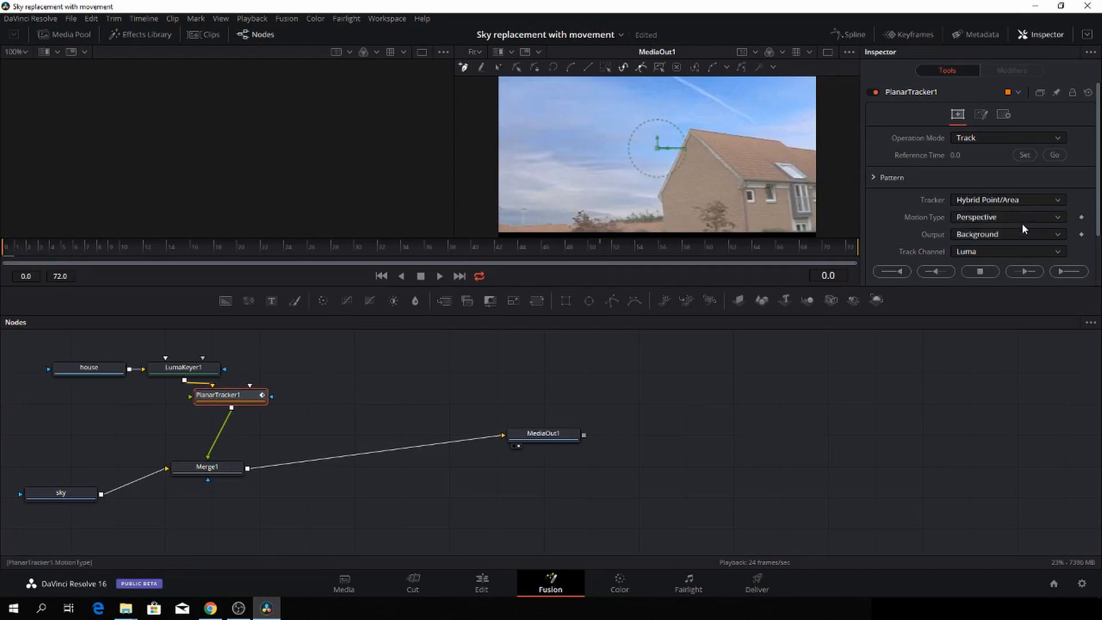
mouse_move(1013, 207)
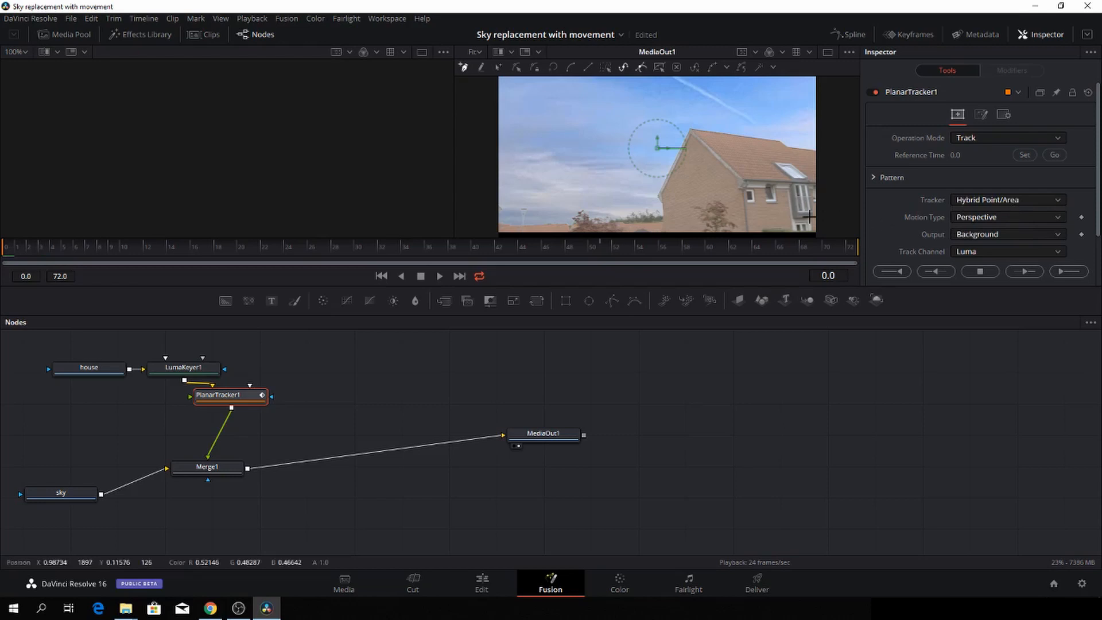
click(1009, 216)
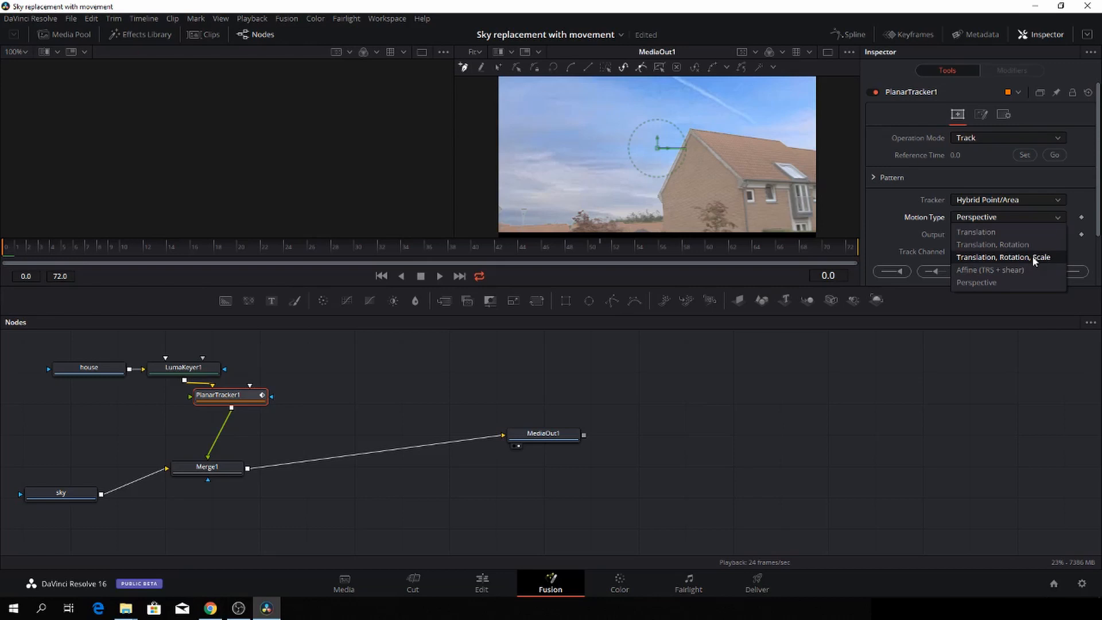
click(1004, 257)
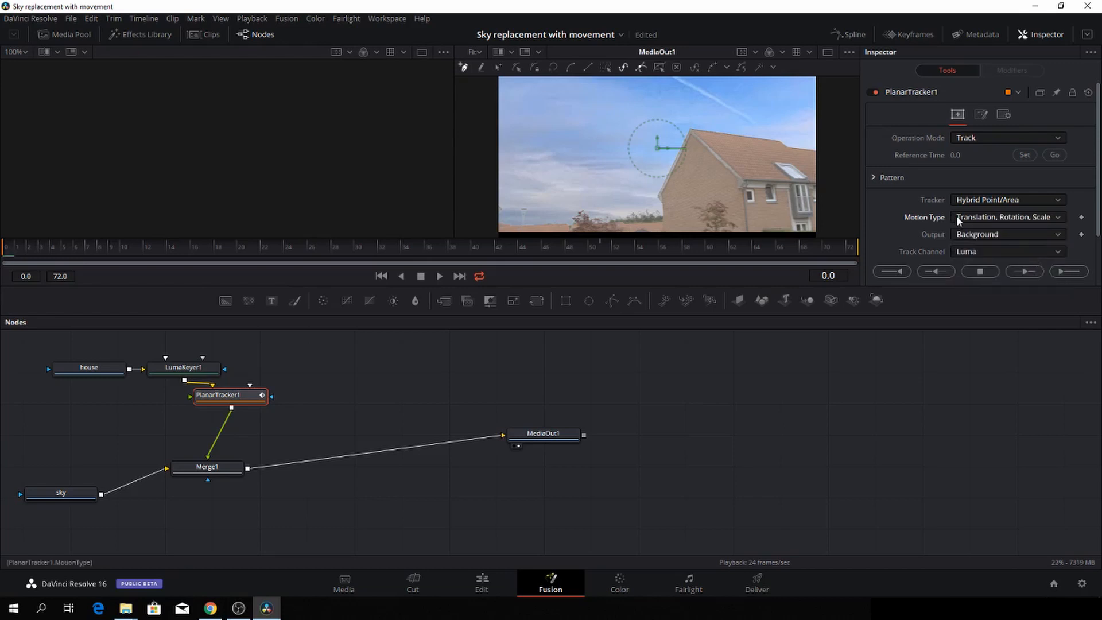
mouse_move(519, 104)
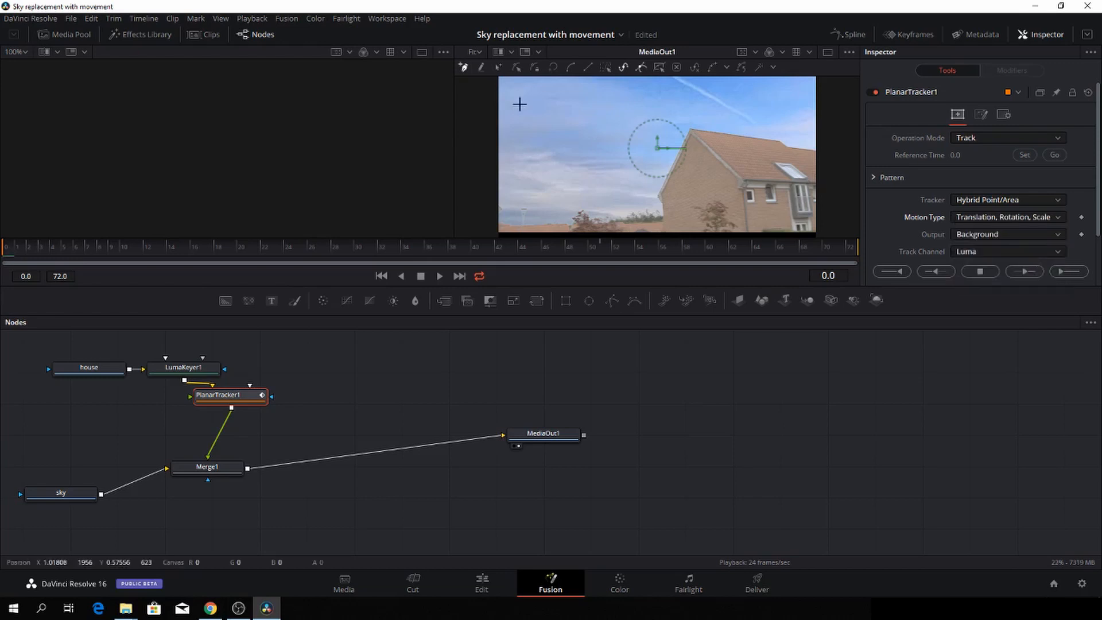
mouse_move(742, 207)
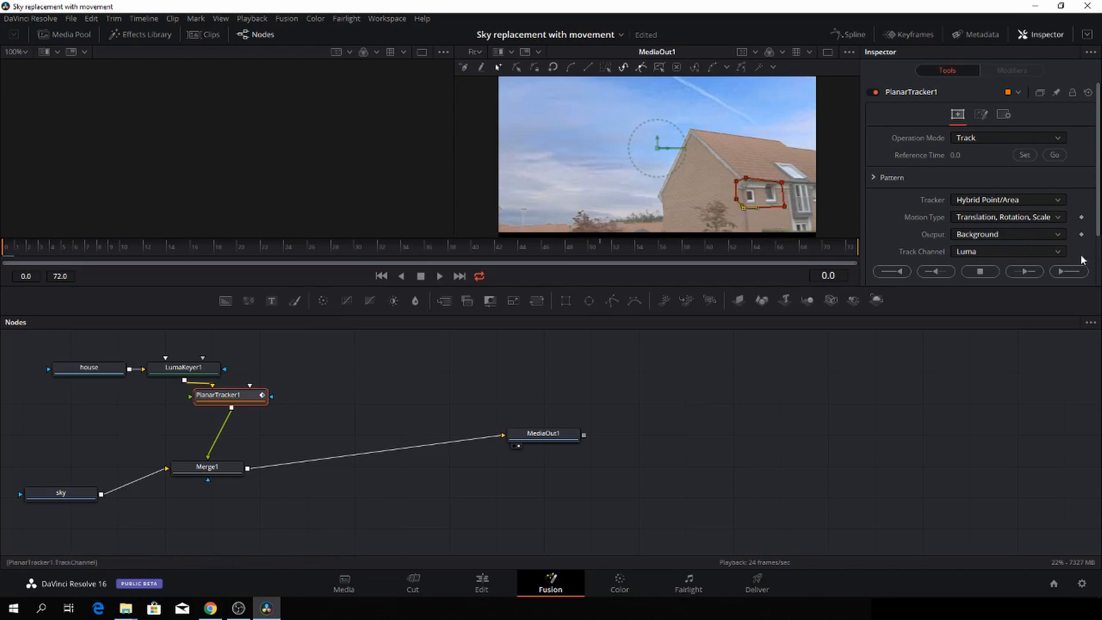
- Track the outlined window to the clip end at frame 72, then return near the start
click(1068, 271)
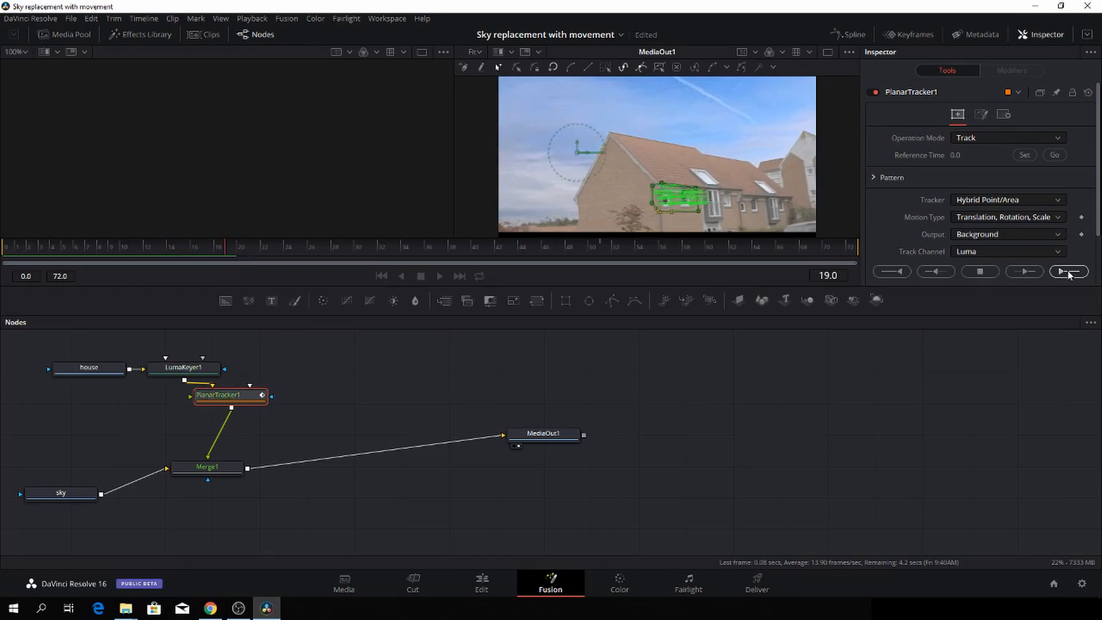
click(1069, 271)
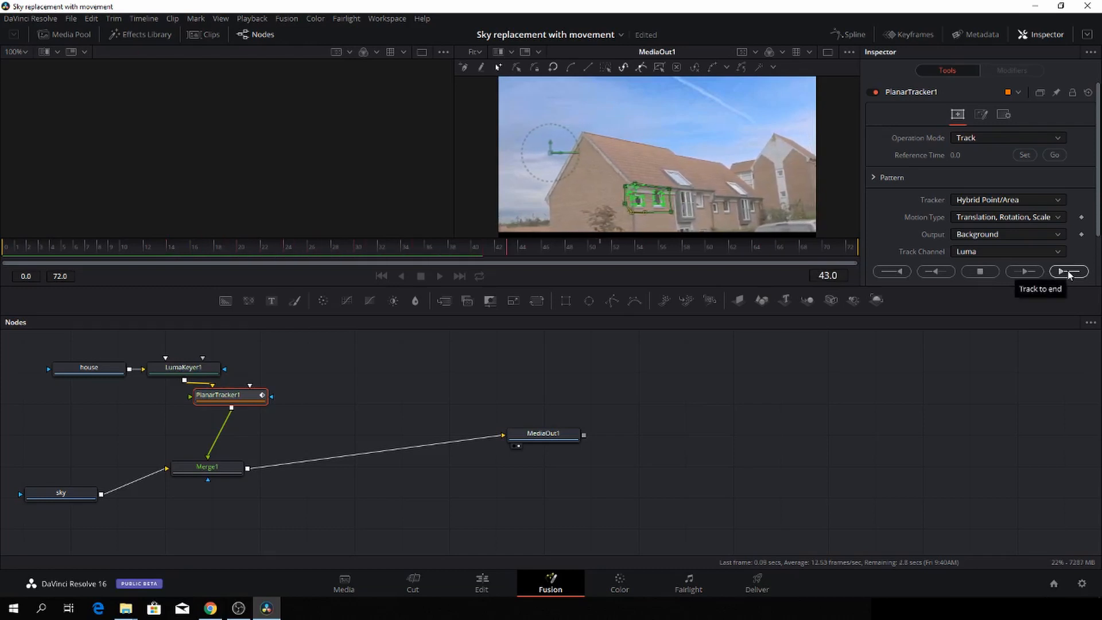
click(1069, 272)
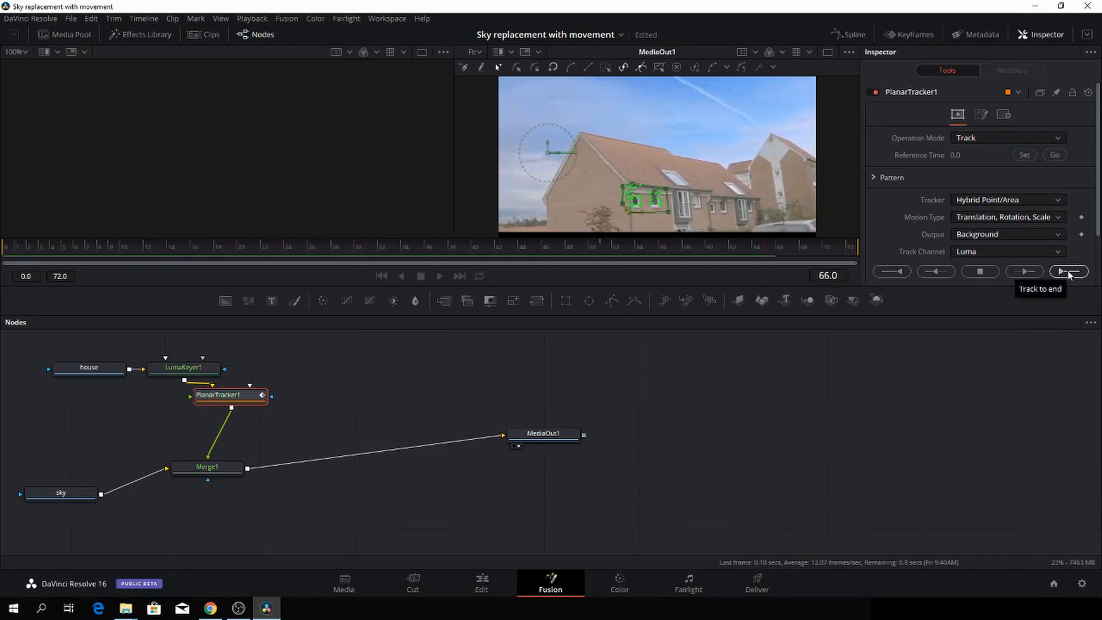
click(1068, 271)
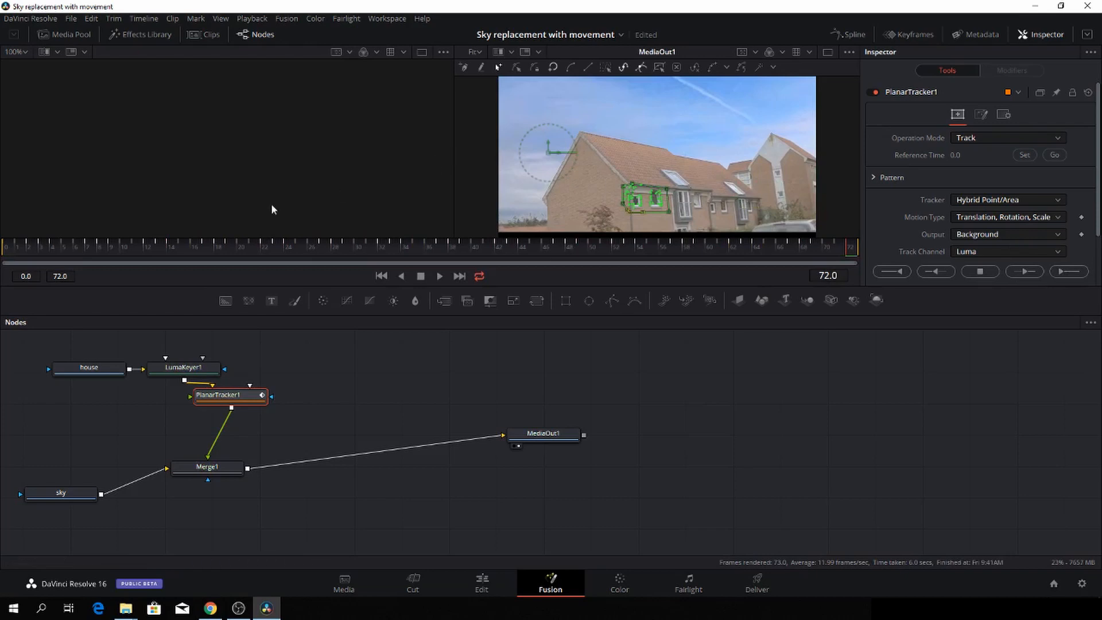
mouse_move(7, 253)
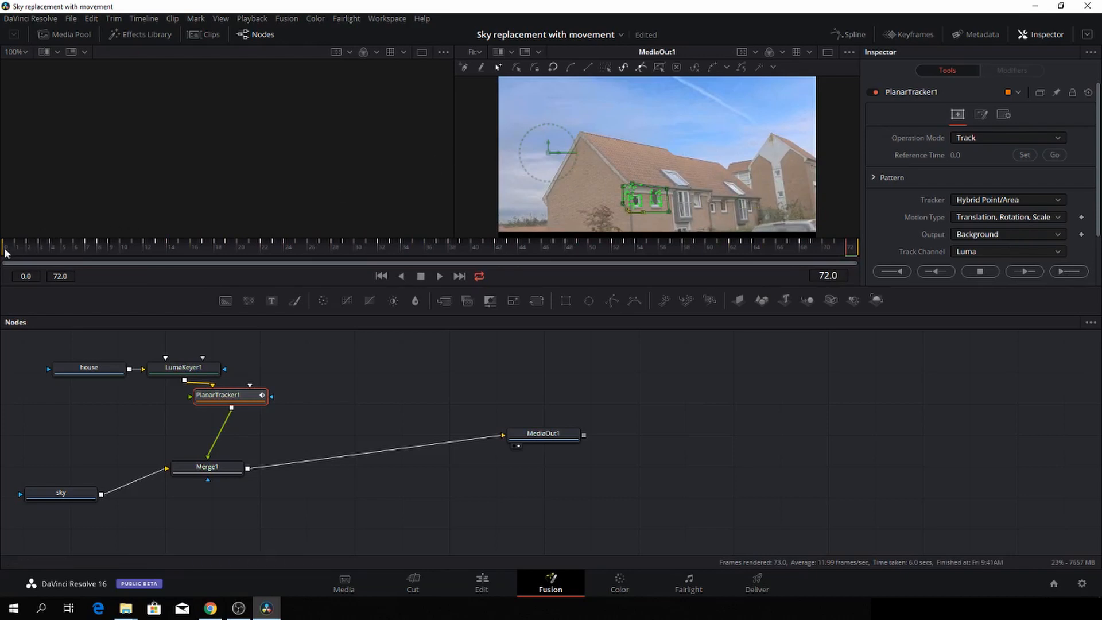
click(438, 276)
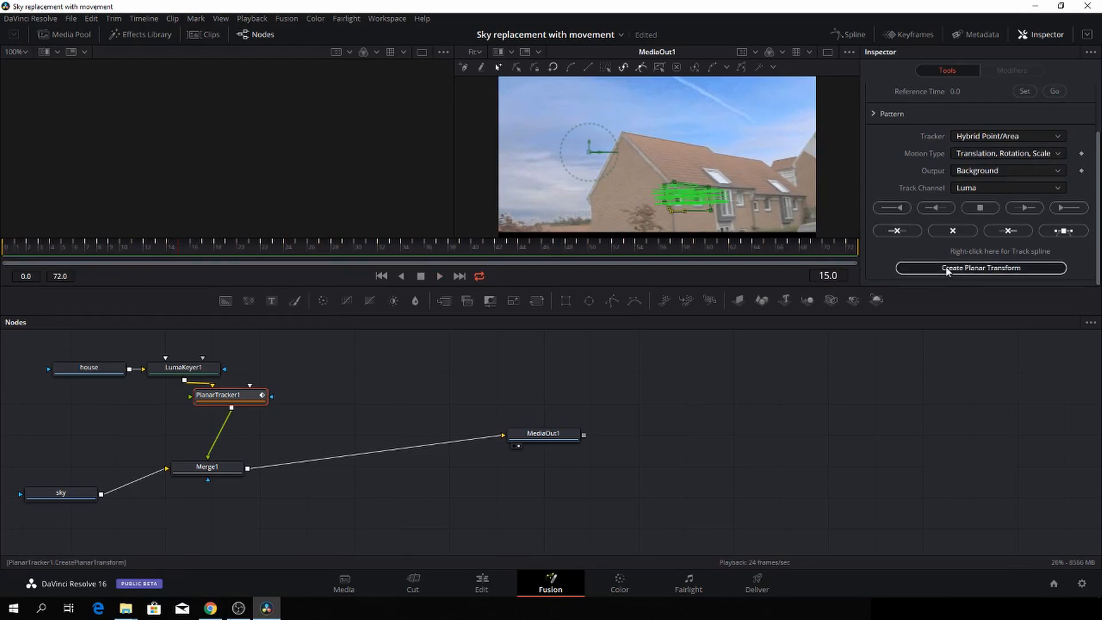
- Create a Planar Transform from the finished track
click(982, 268)
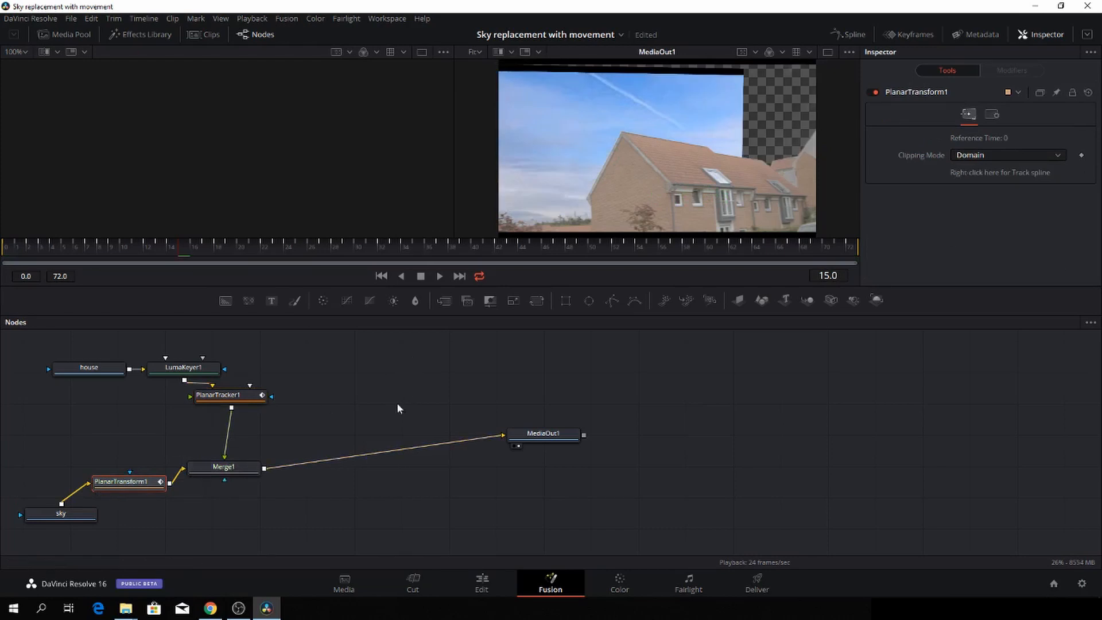
mouse_move(733, 144)
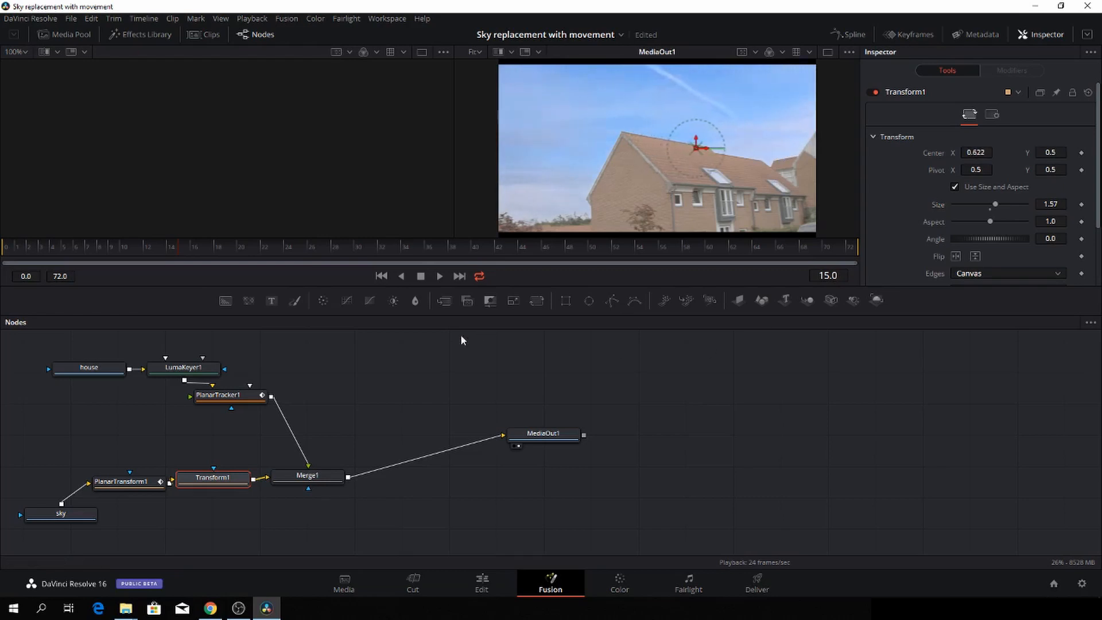
- Play the clip from the first frame to check the 2.59-scaled sky fills the background
click(10, 263)
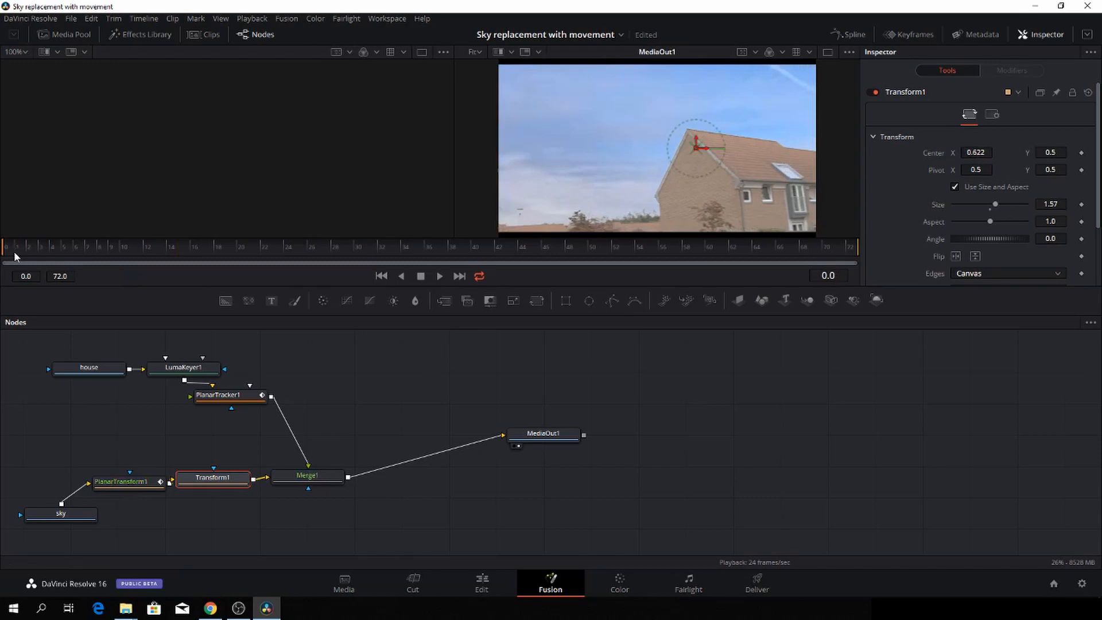
click(439, 276)
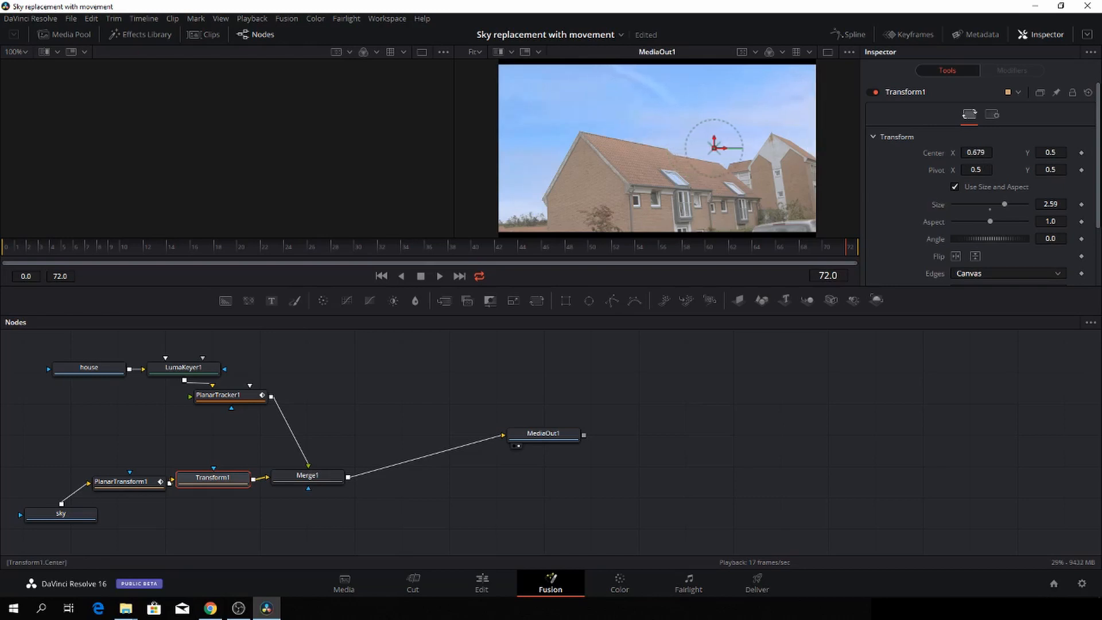
click(800, 250)
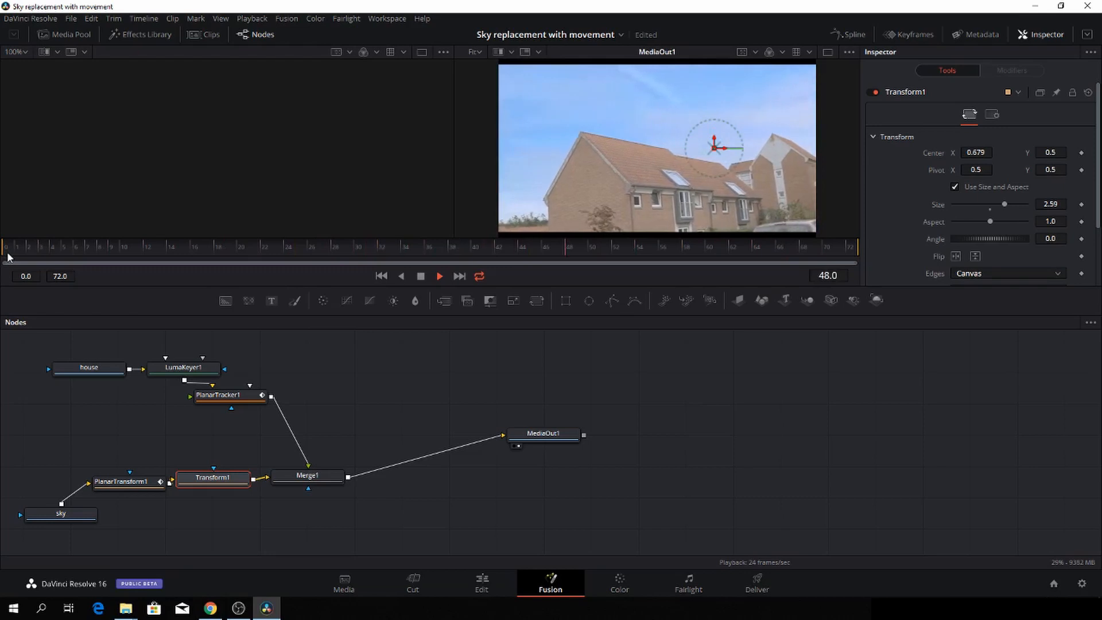
click(380, 276)
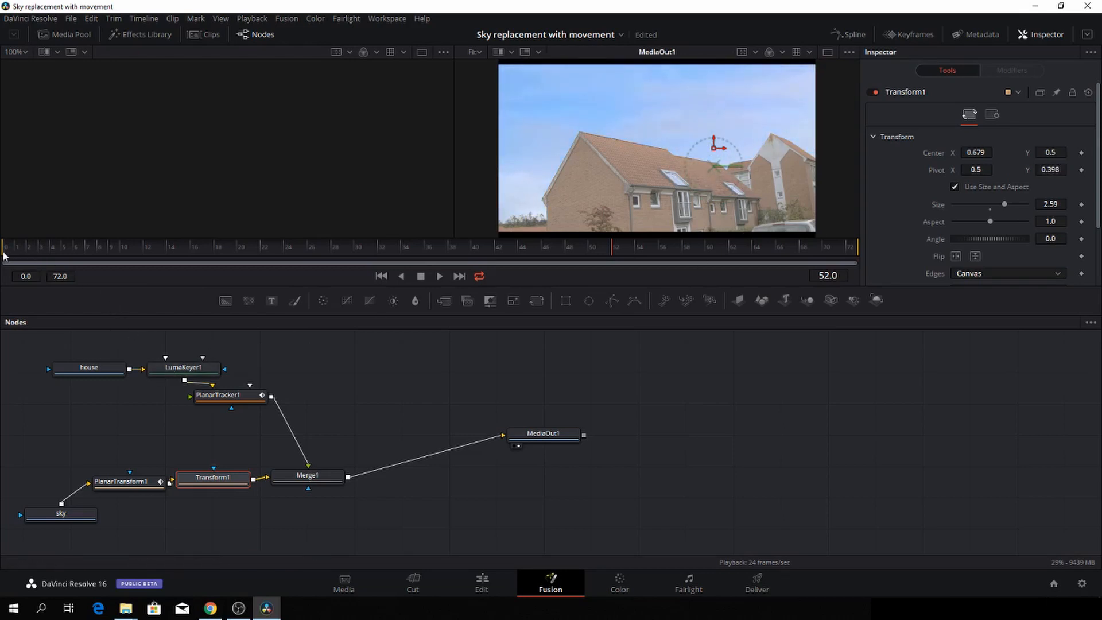
click(439, 275)
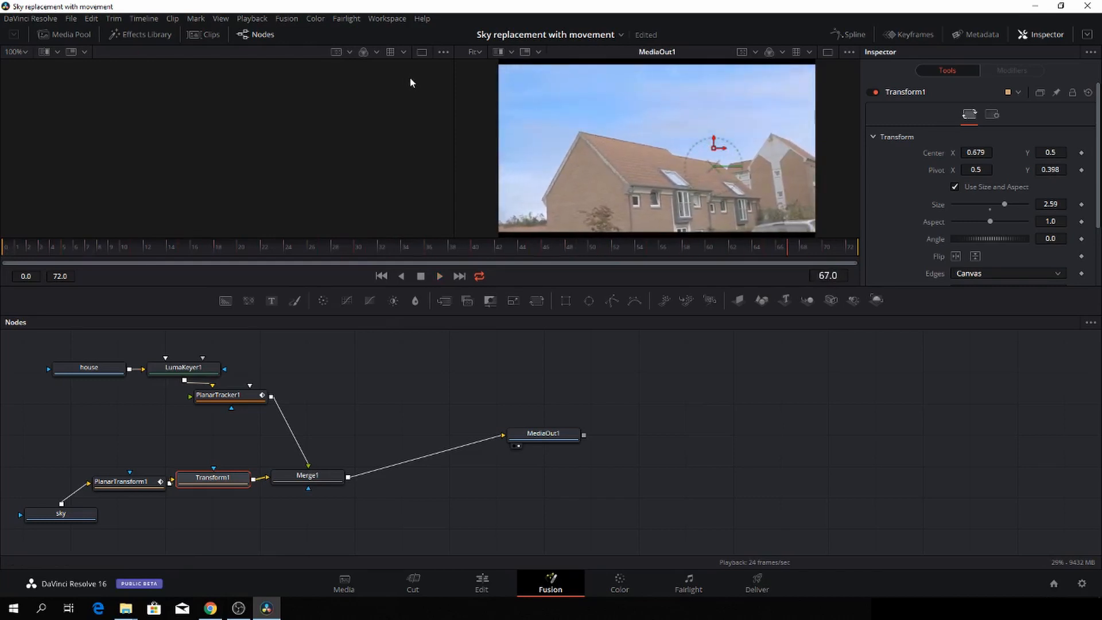
- Move the Merge1, MediaOut1 and PlanarTracker1 nodes to new spots in the node graph
click(543, 434)
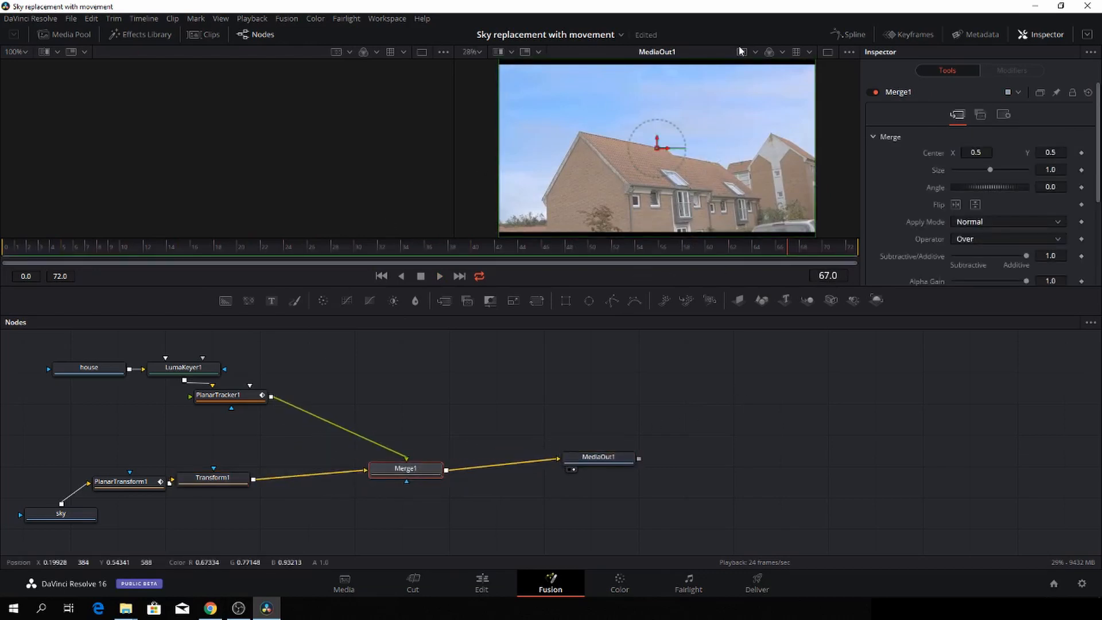
click(218, 395)
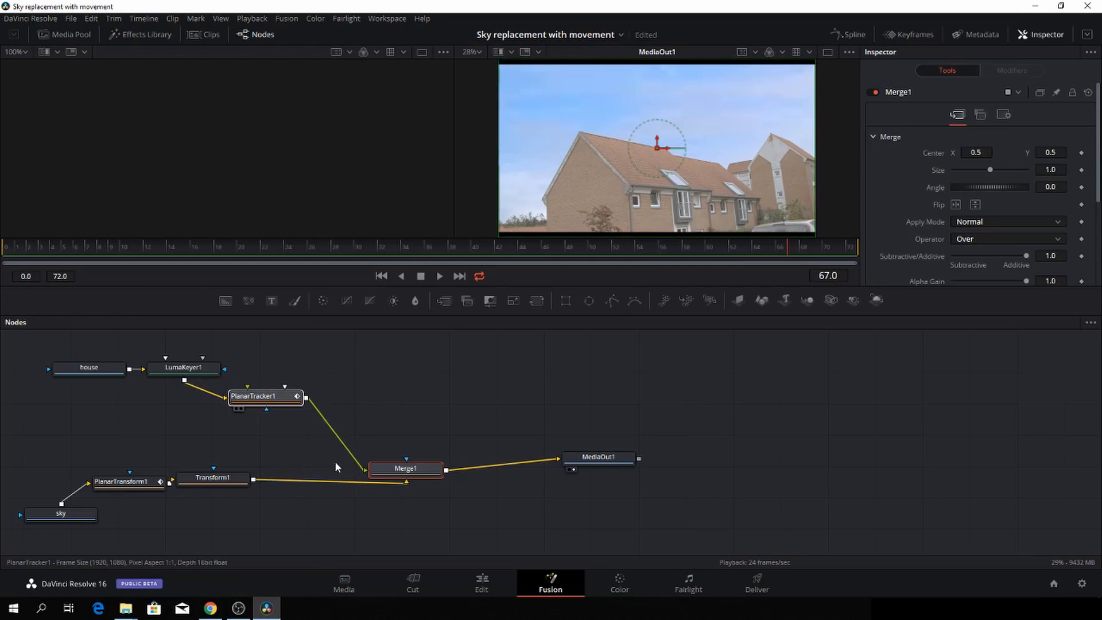
click(265, 395)
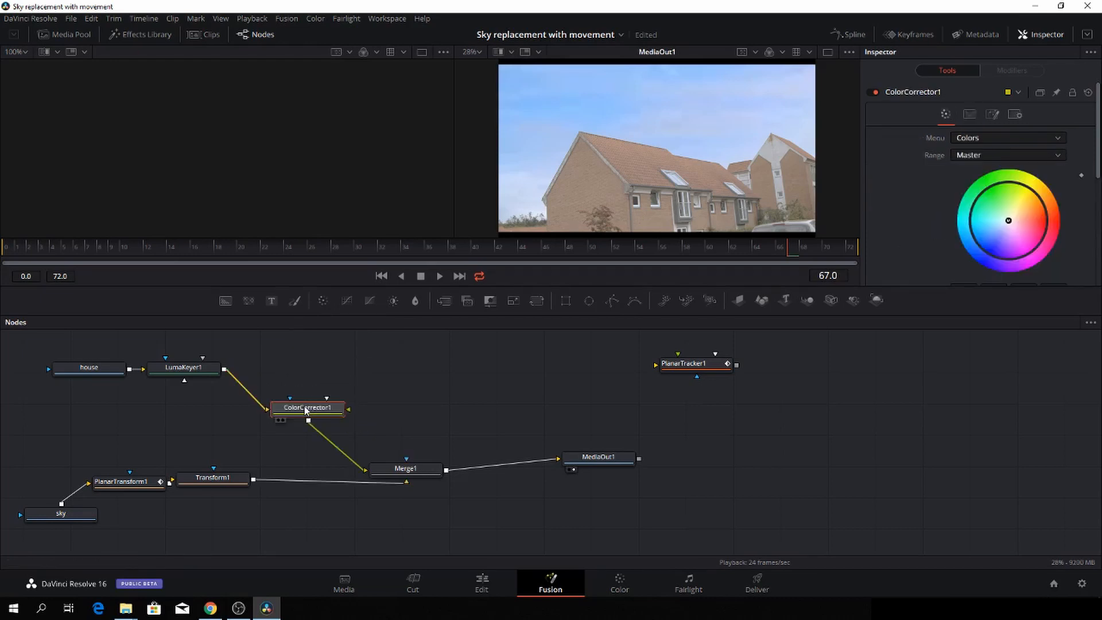
- Adjust the house Color Corrector's colour, contrast and gain sliders in the Inspector
scroll(down, 3)
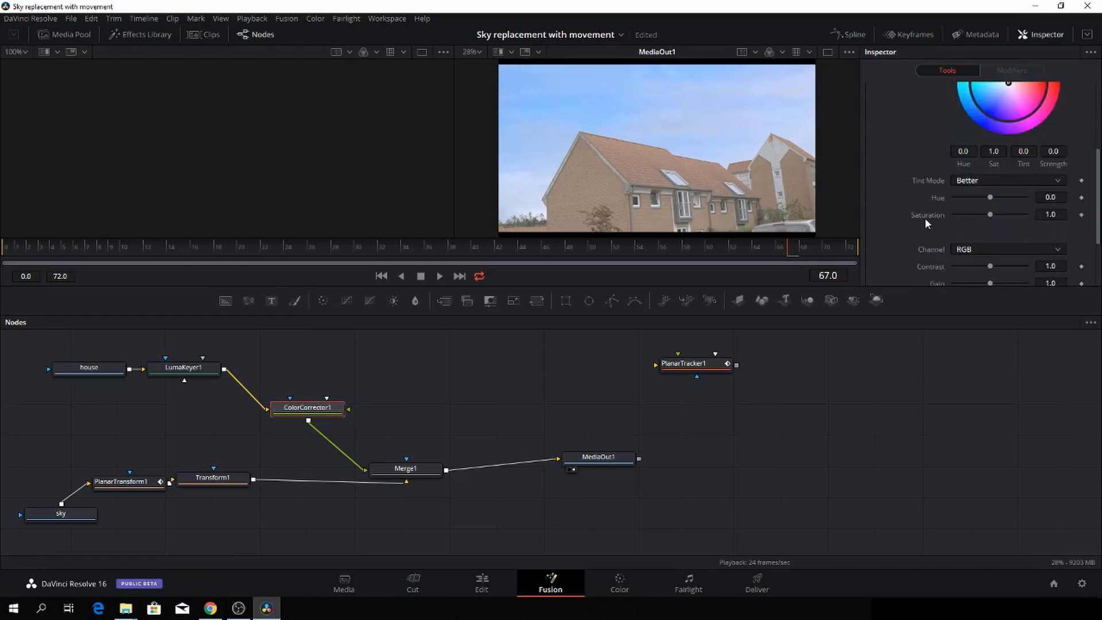
scroll(down, 3)
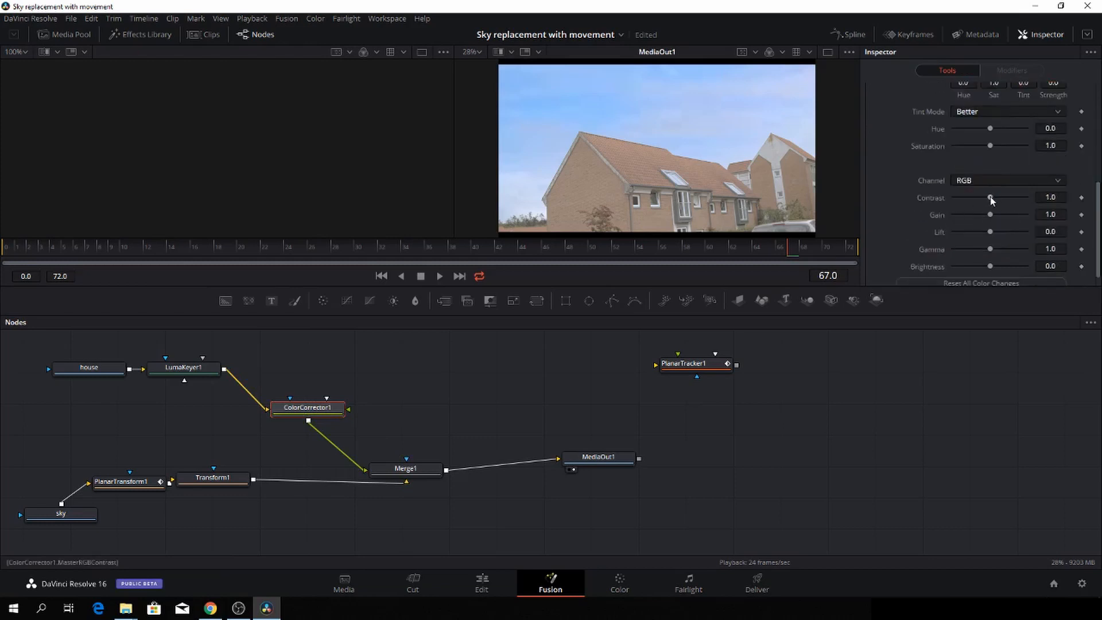
click(947, 114)
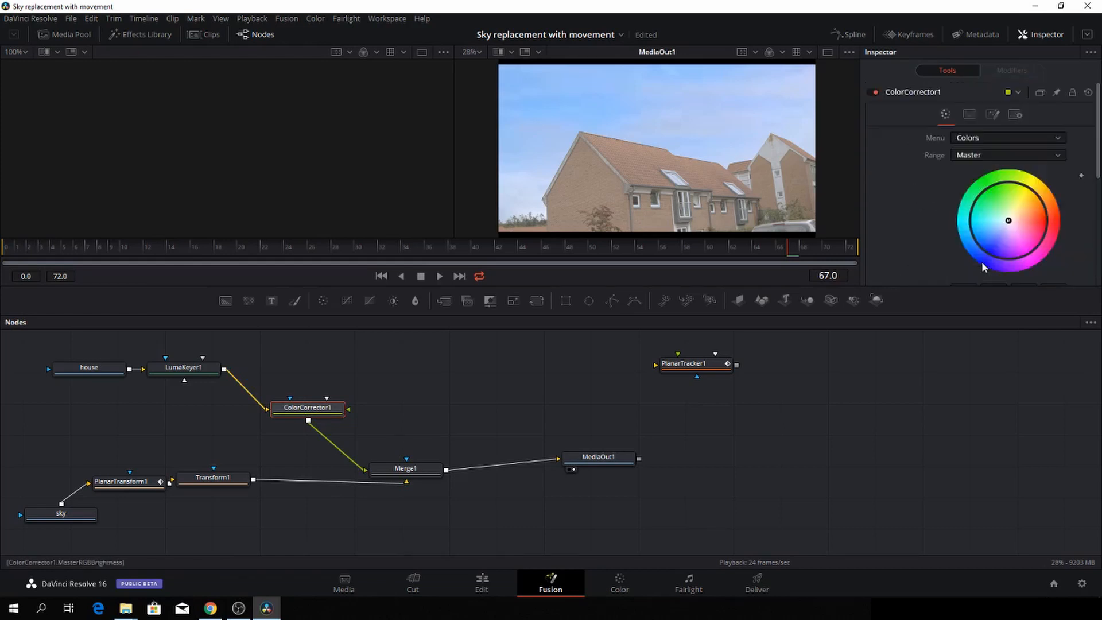
scroll(down, 3)
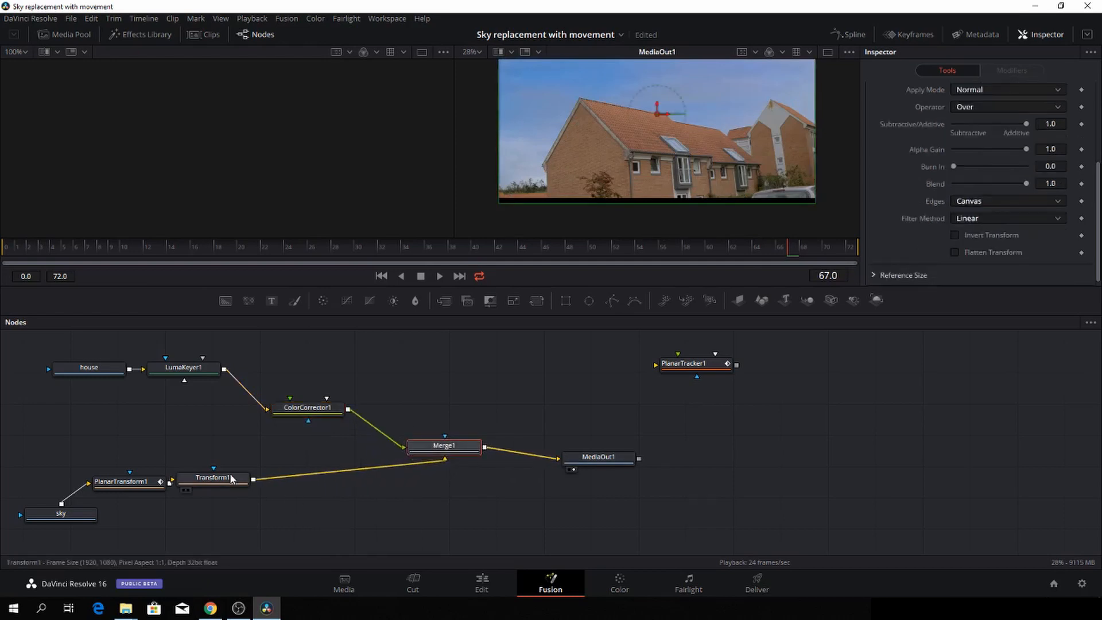
- Correct the sky after Transform1 to saturation 1.38 with slight tint, and view it on the Edit page
click(214, 483)
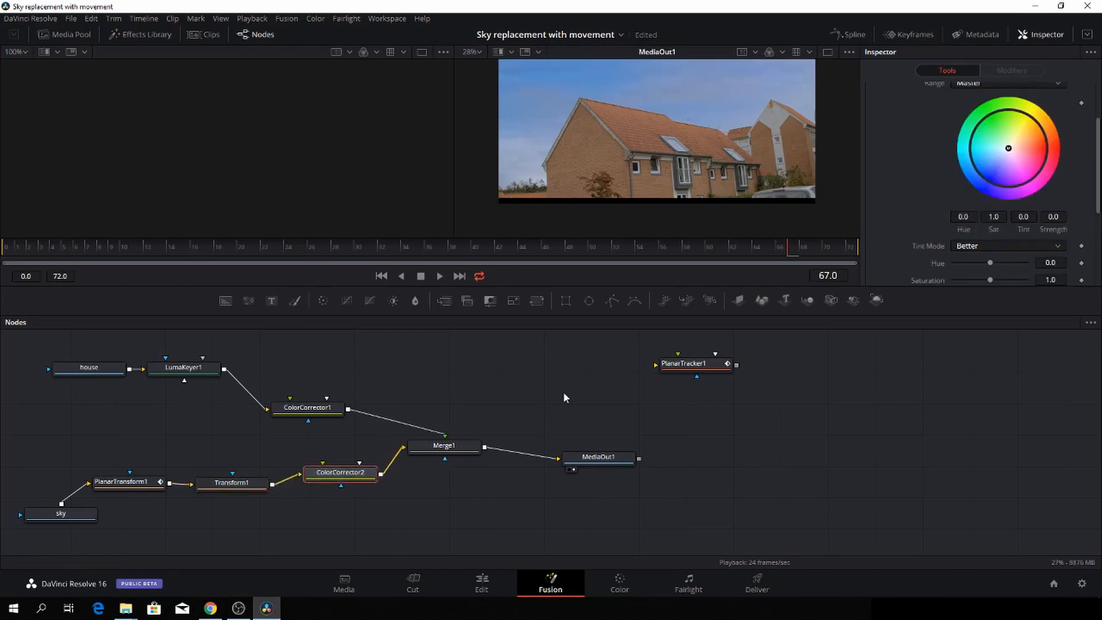
scroll(down, 3)
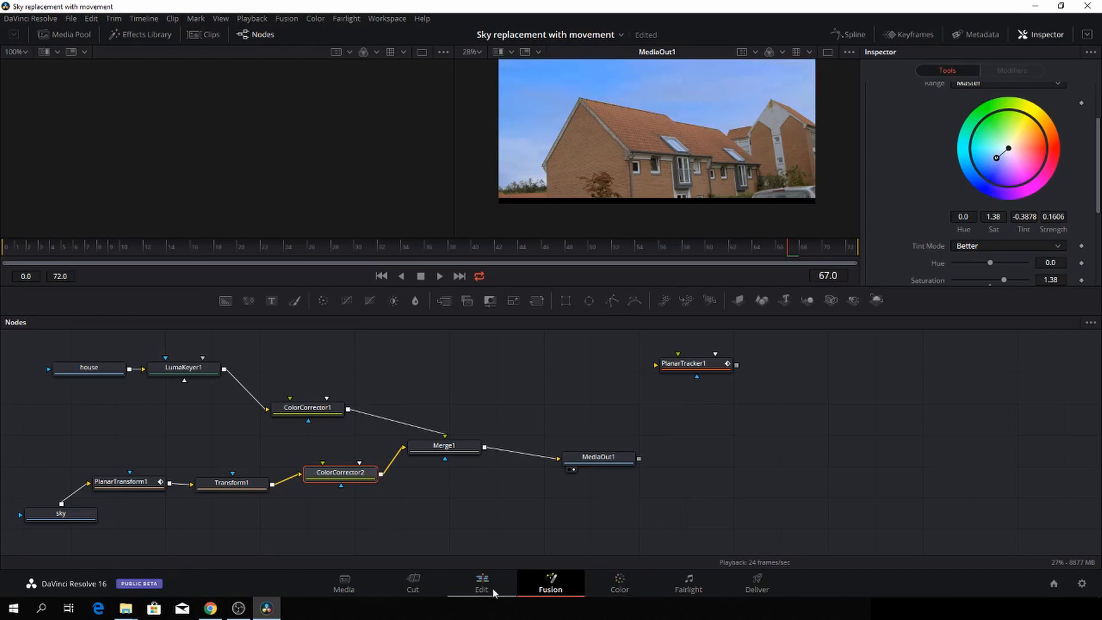
click(482, 582)
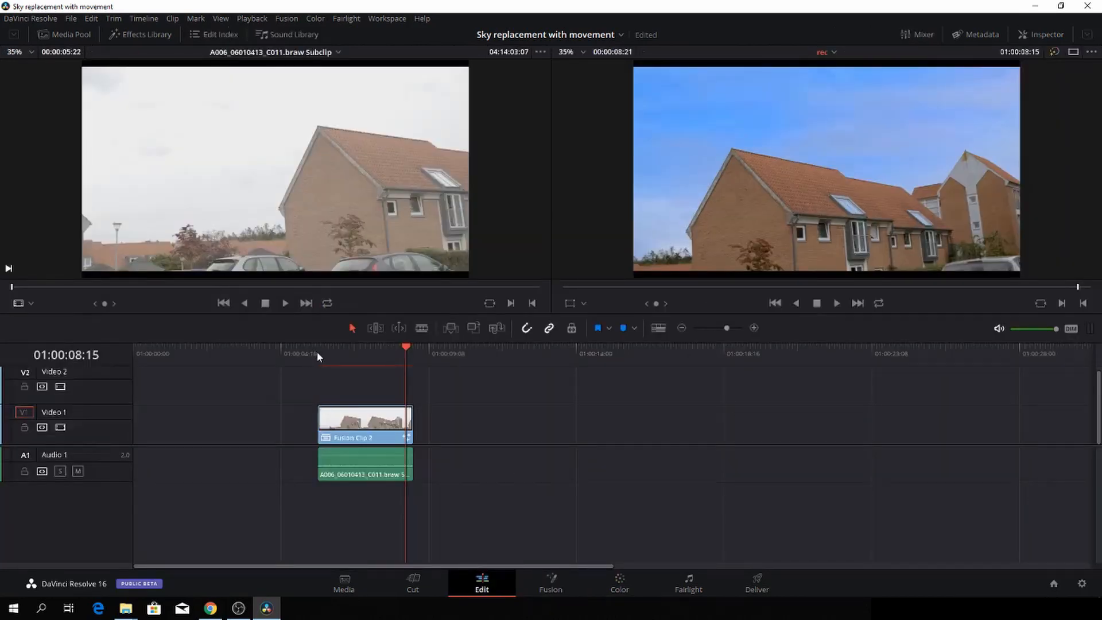